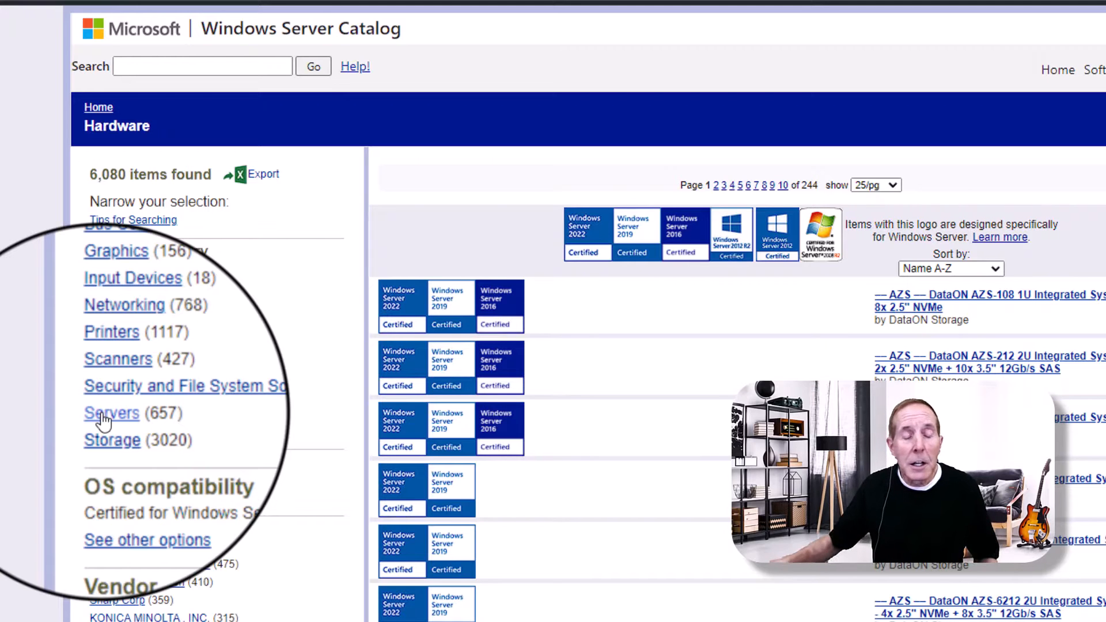
Filter the hardware catalog to Servers, then to Secured-core Server models.
{"action": "left_click", "coordinate": [112, 412]}
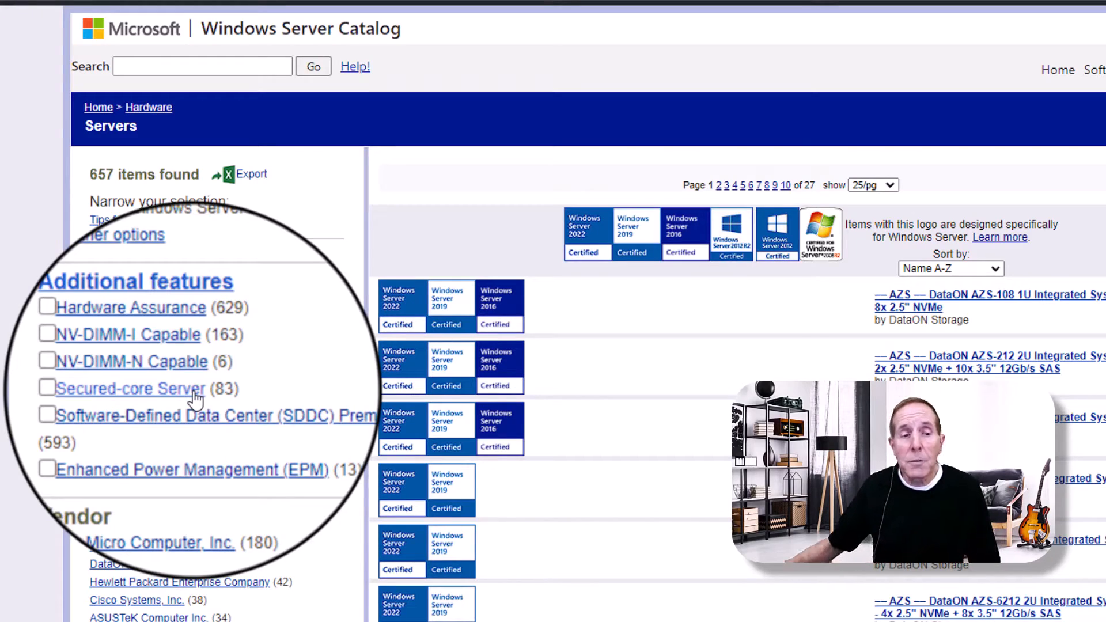
{"action": "left_click", "coordinate": [47, 389]}
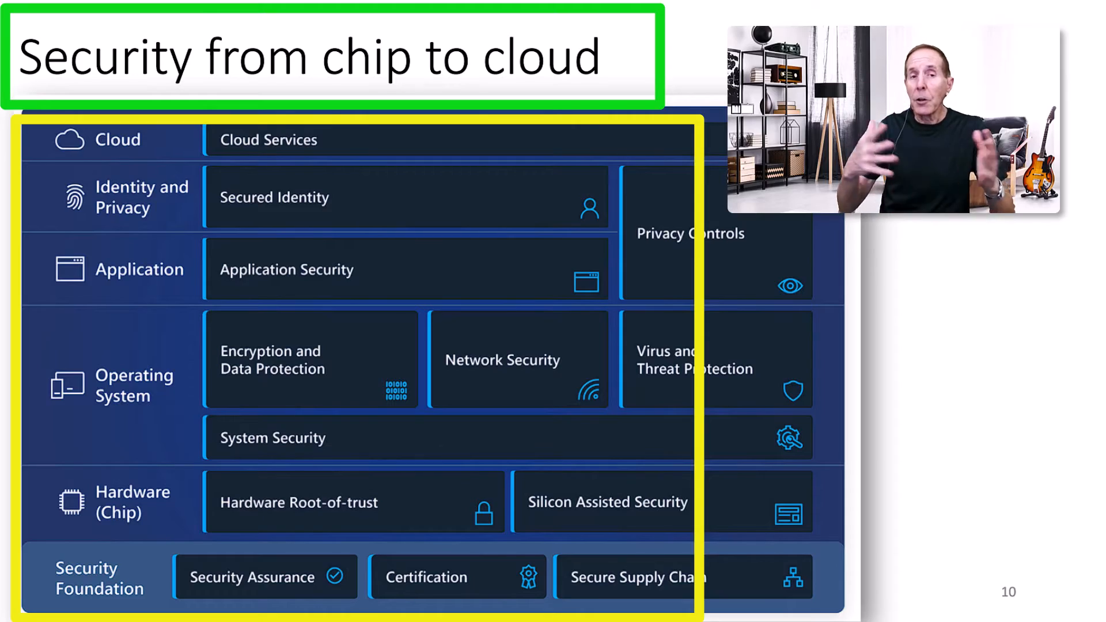
{"action": "key", "text": "right"}
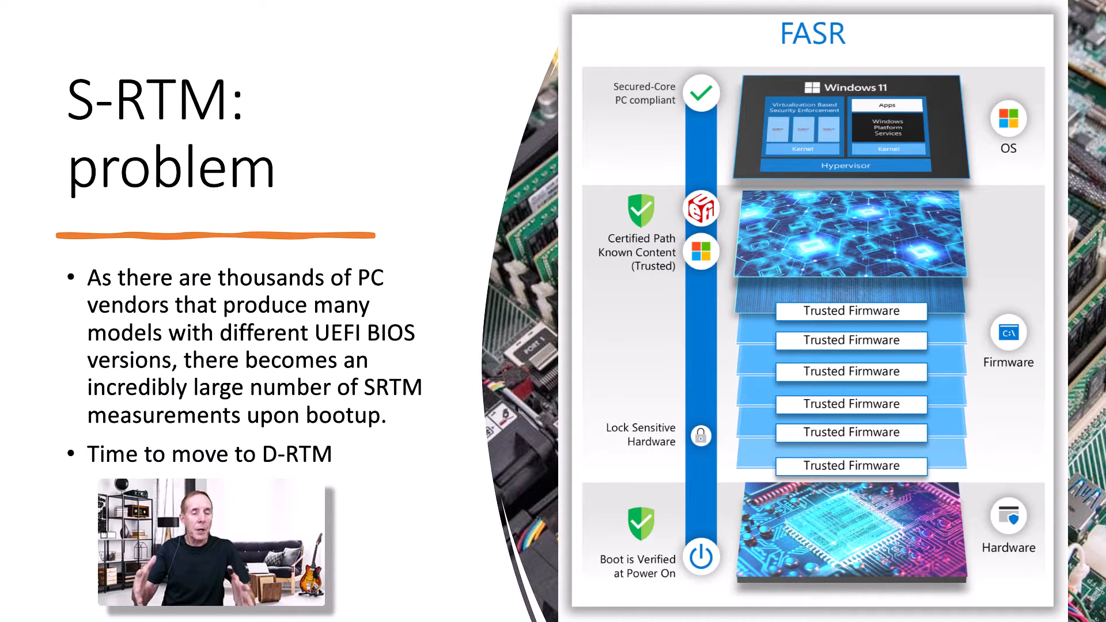
Advance the slideshow to slide 13, Dynamic Root of Trust for Measurement.
{"action": "key", "text": "right"}
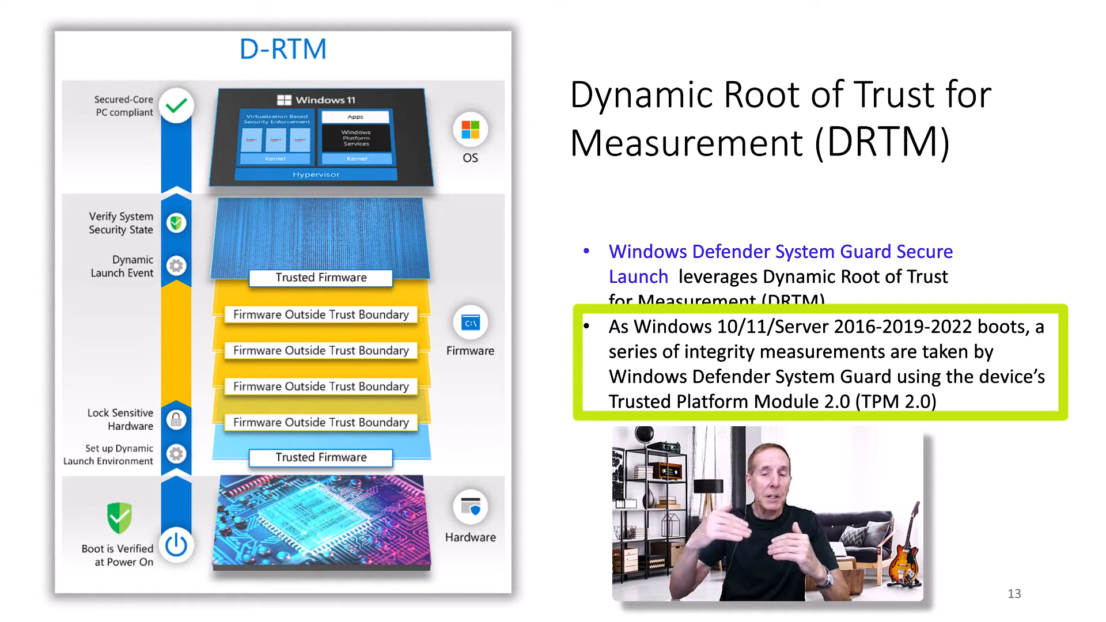
{"action": "key", "text": "Right"}
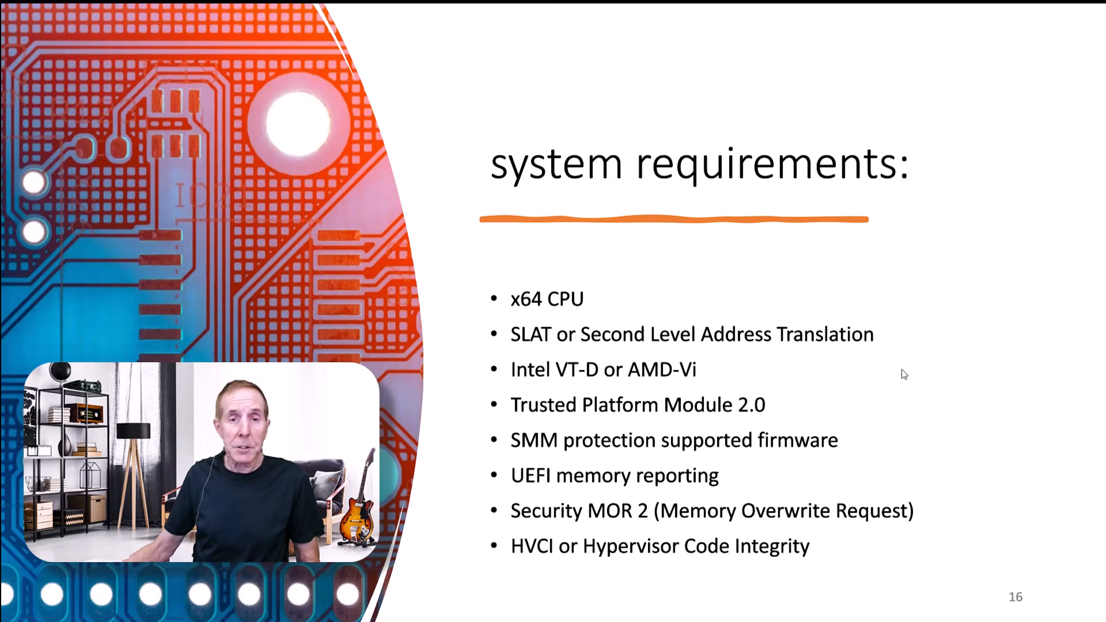
Show slide 17 'Secure-core servers', highlight its heading, and continue toward the HVCI Memory Integrity slide.
{"action": "key", "text": "Right"}
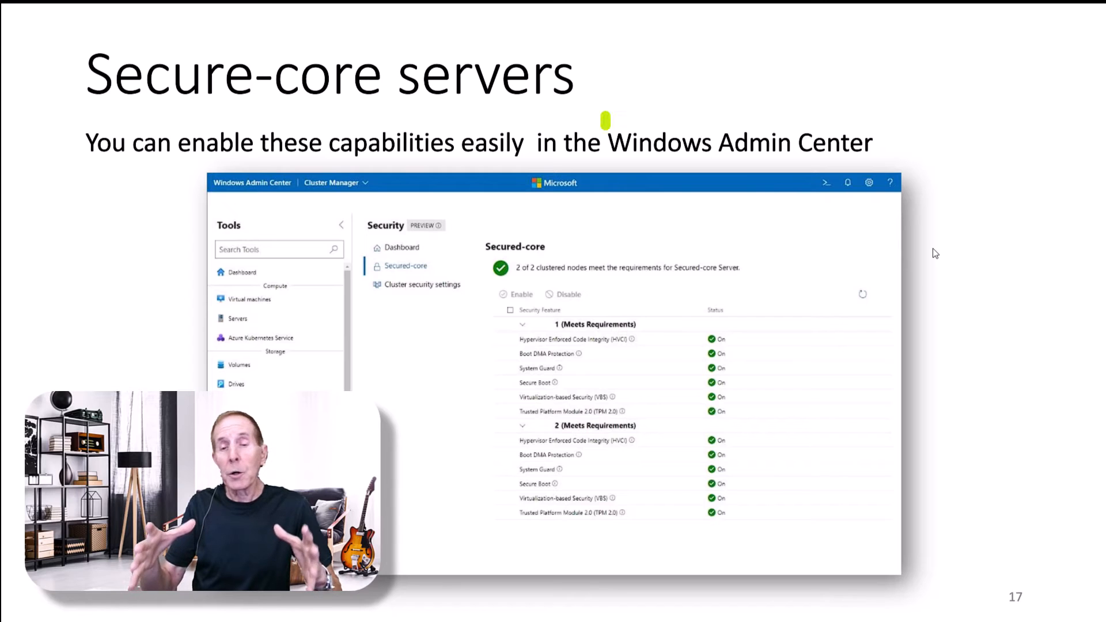
{"action": "left_click_drag", "start_coordinate": [605, 120], "coordinate": [851, 171]}
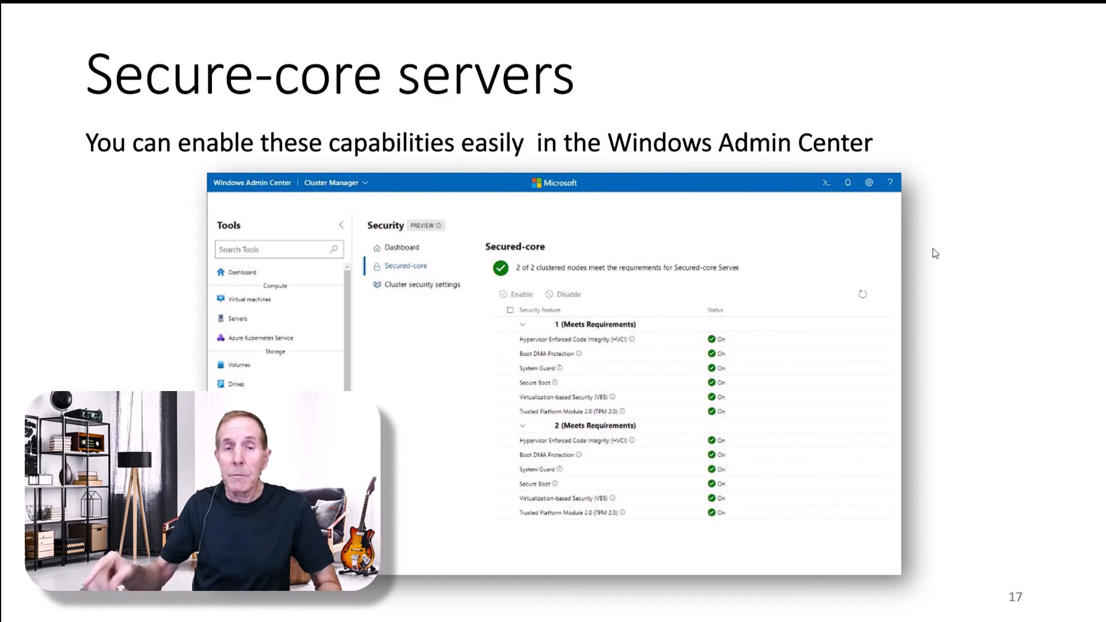
{"action": "key", "text": "Right"}
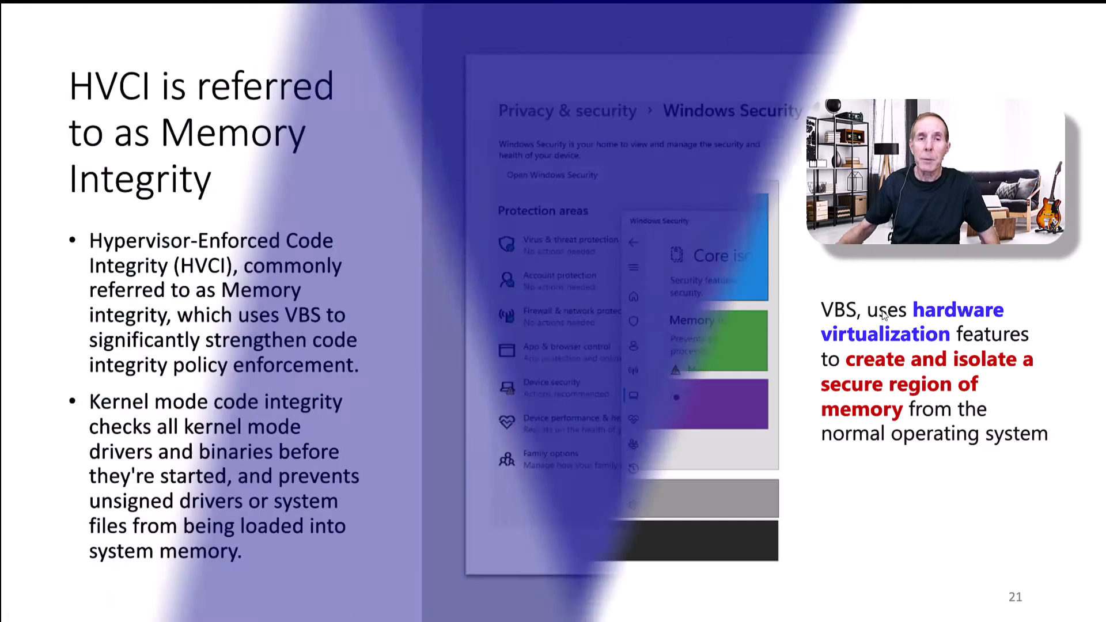
{"action": "key", "text": "Right"}
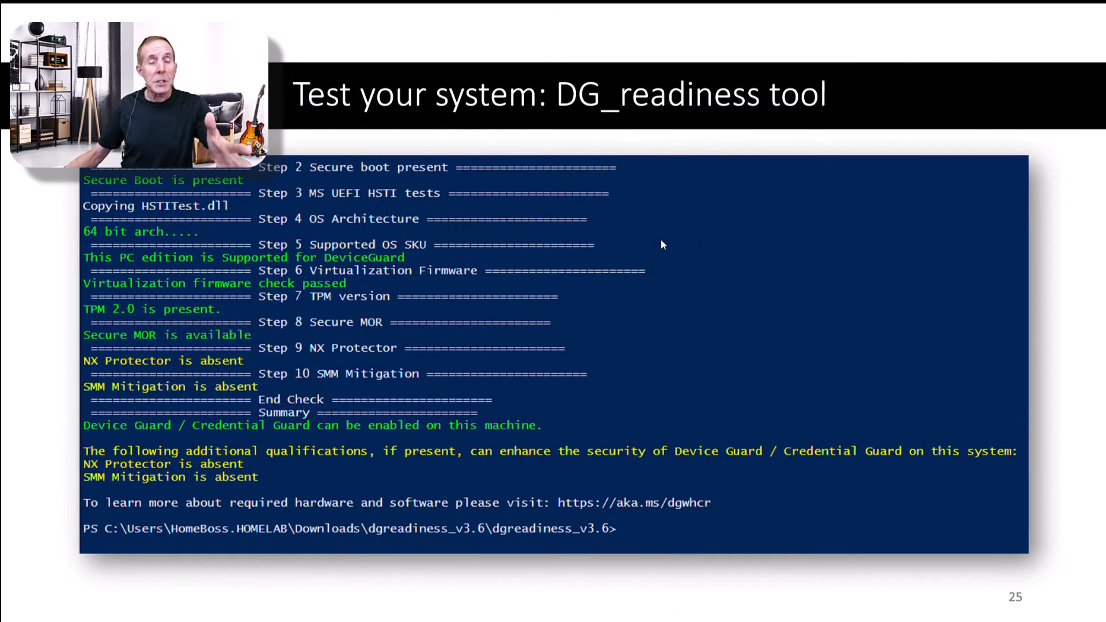
Advance to slide 26, 'Use script to enable features'.
{"action": "key", "text": "Right"}
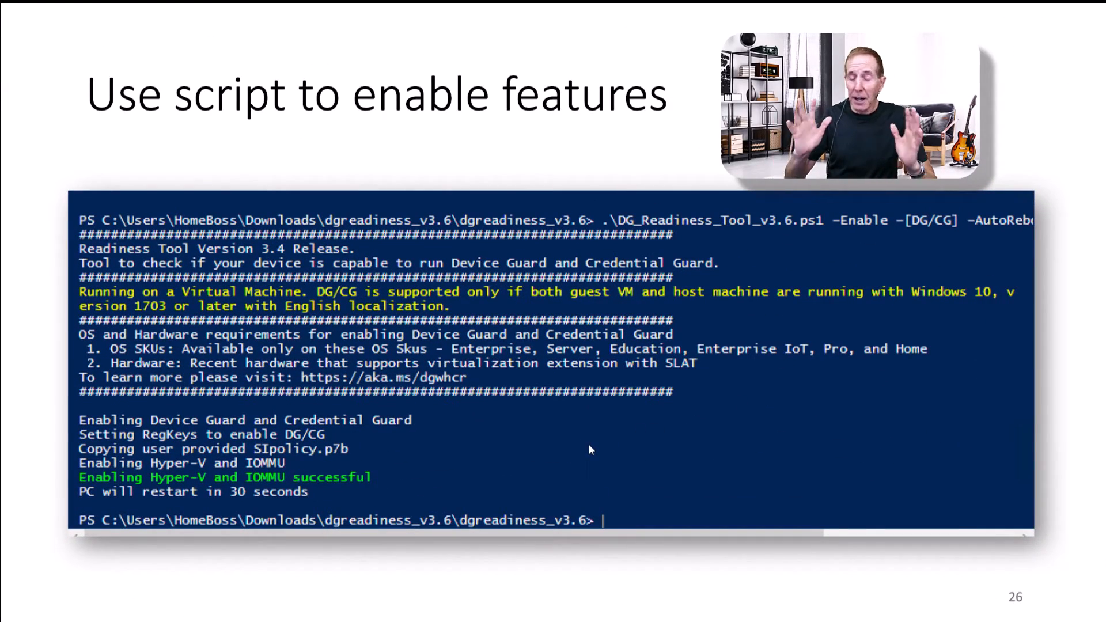
{"action": "key", "text": "Right"}
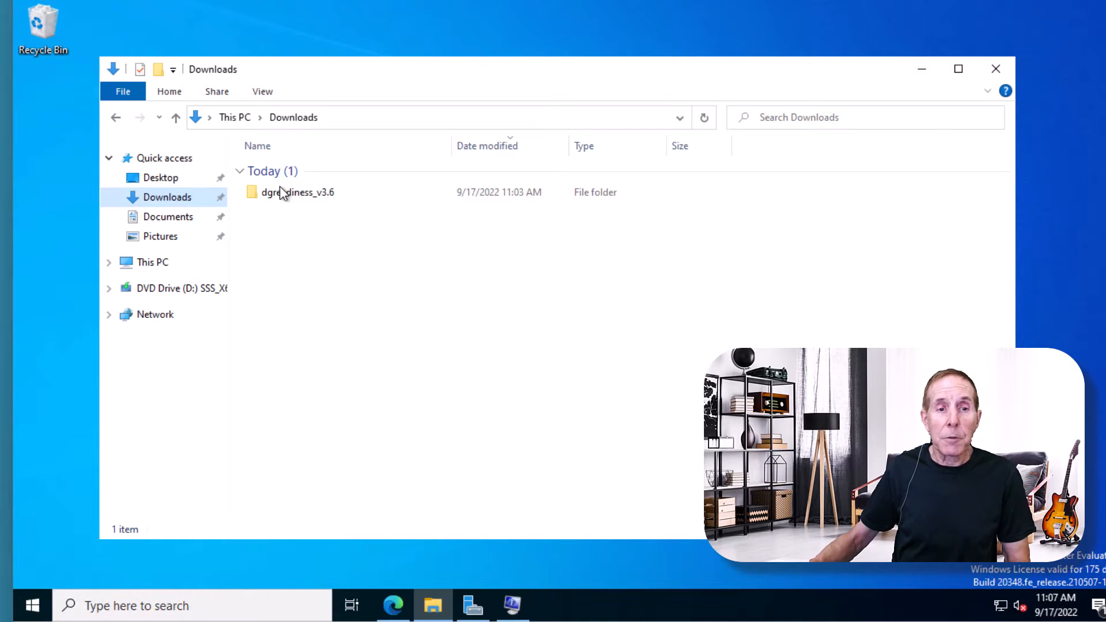
Open the dgreadiness_v3.6 folder to reveal the DG_Readiness_Tool_v3.6 script, policy files and ReadMe.
{"action": "double_click", "coordinate": [296, 193]}
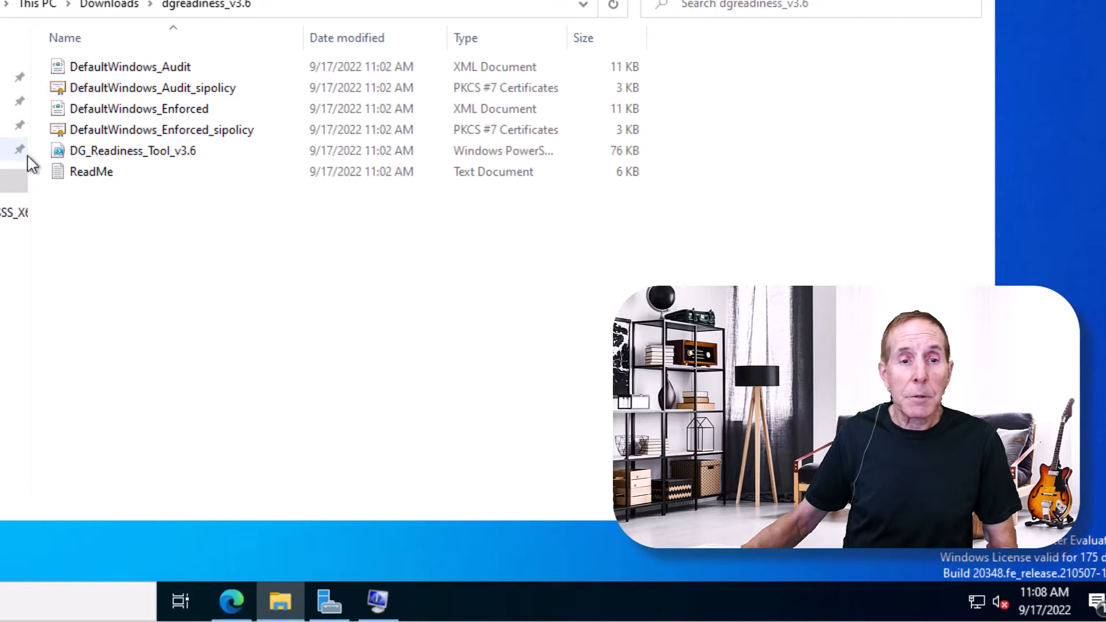
{"action": "mouse_move", "coordinate": [163, 150]}
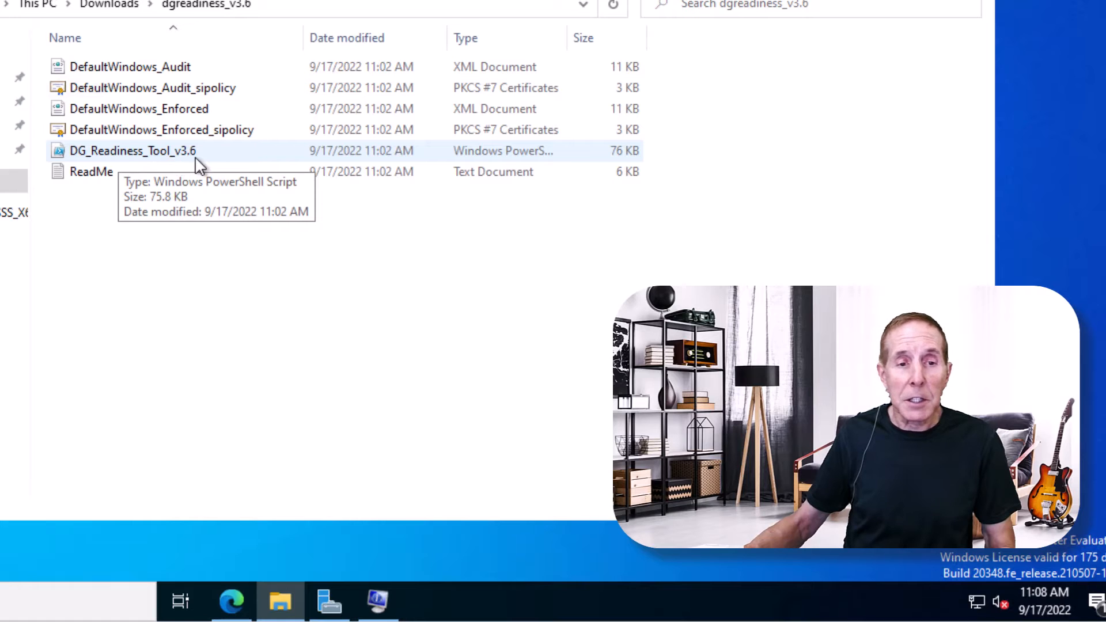
{"action": "mouse_move", "coordinate": [265, 353]}
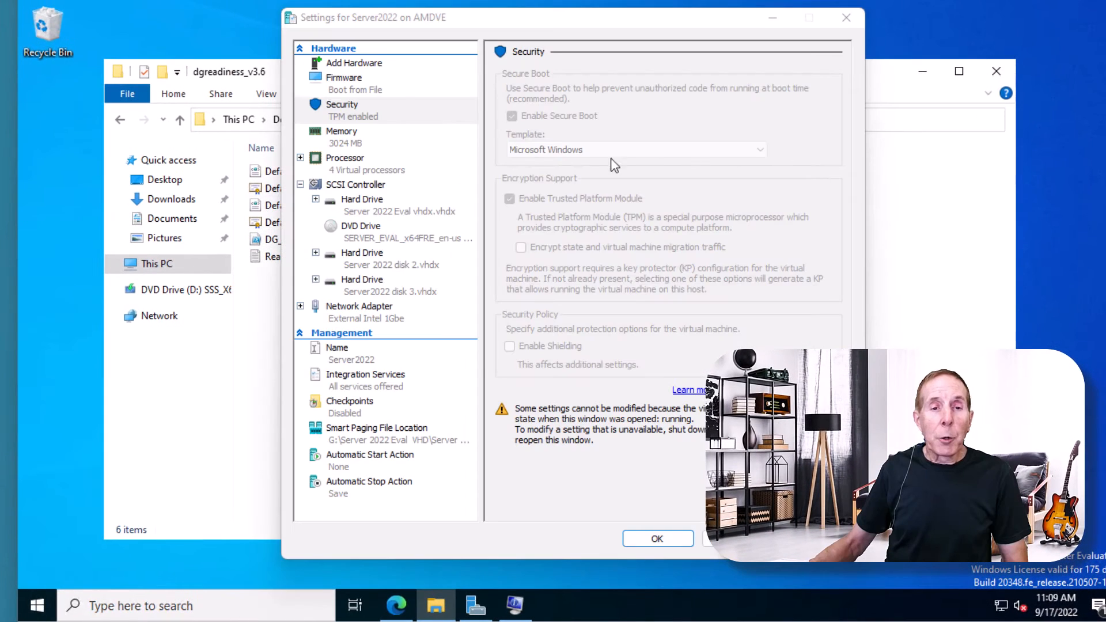
{"action": "mouse_move", "coordinate": [413, 137]}
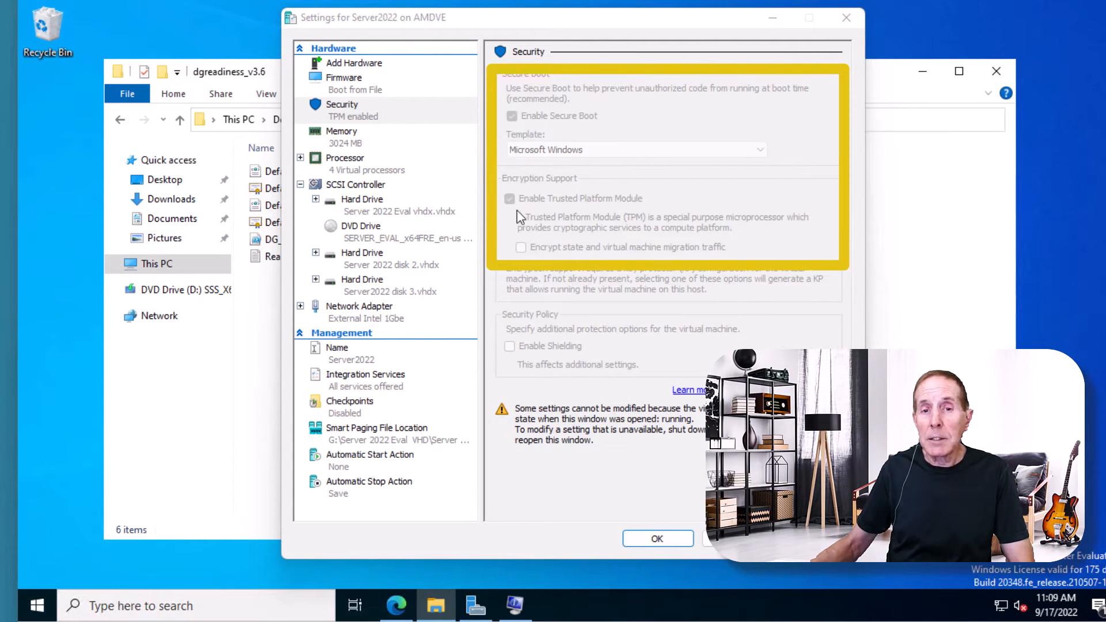
Dismiss the Server2022 VM settings and search Start for 'powershell'.
{"action": "left_click", "coordinate": [657, 539]}
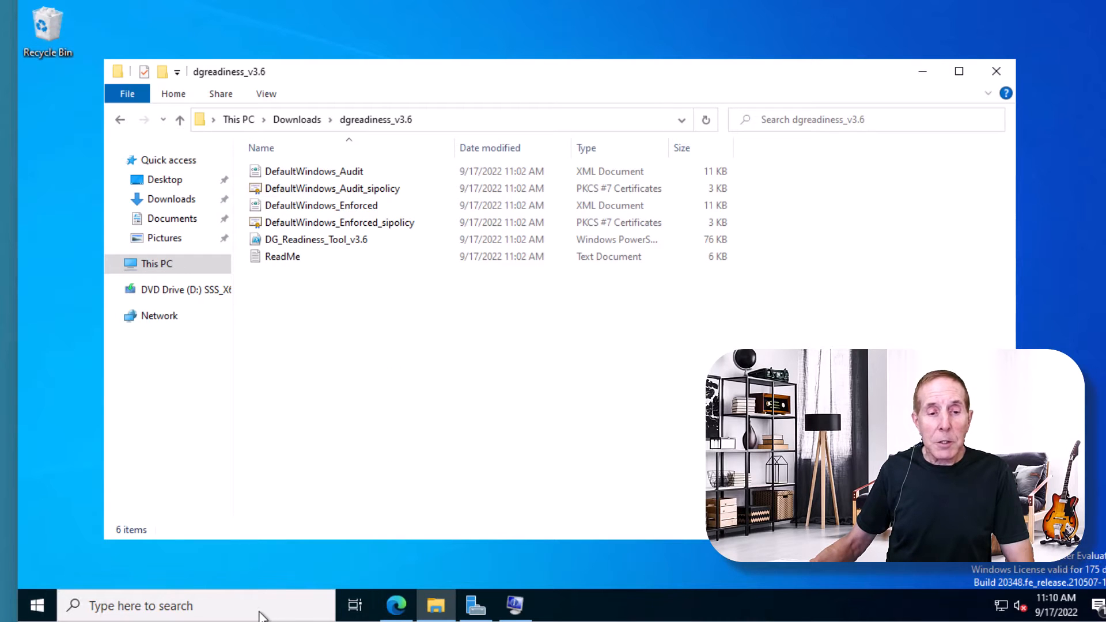
{"action": "type", "text": "powershell"}
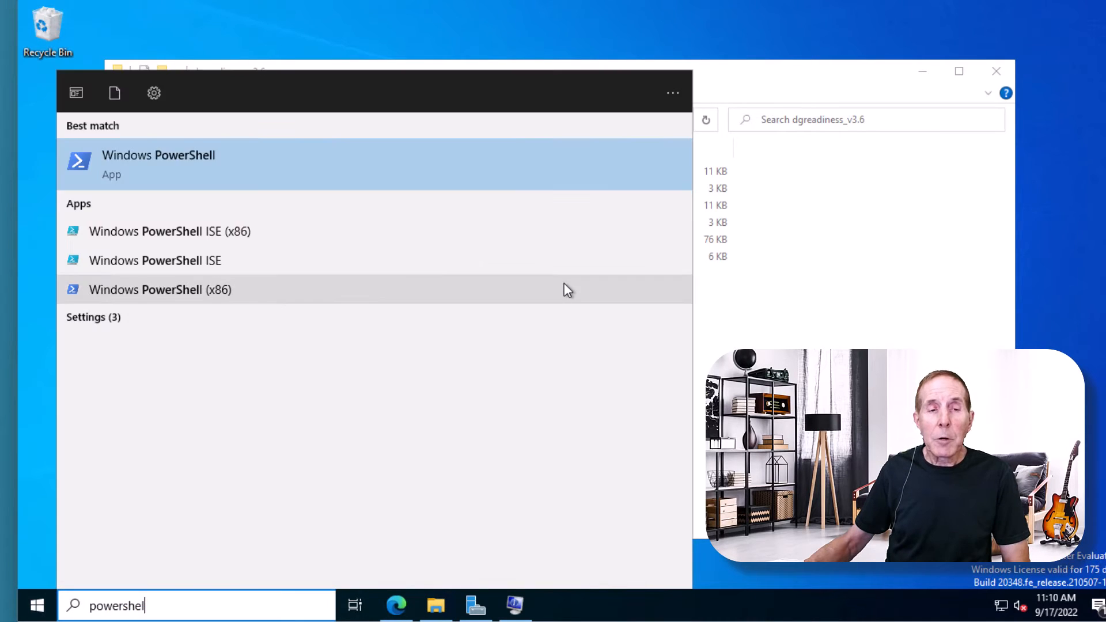
Launch Windows PowerShell ISE from the Start search results.
{"action": "left_click", "coordinate": [155, 261]}
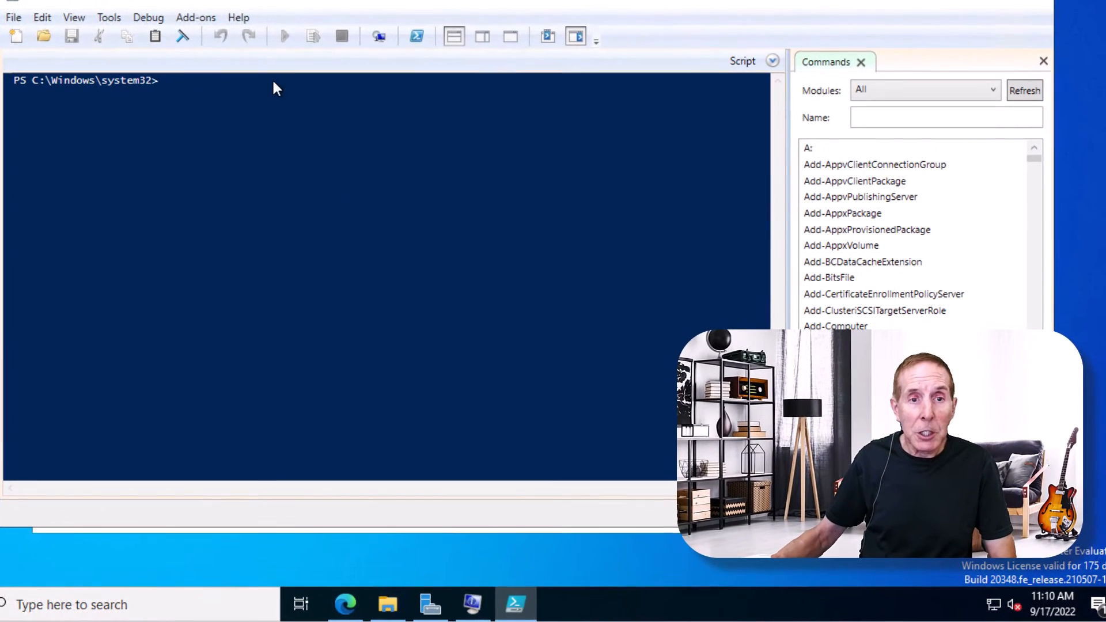
Change the ISE working directory to the dgreadiness_v3.6 folder using its path copied from File Explorer.
{"action": "type", "text": "cd"}
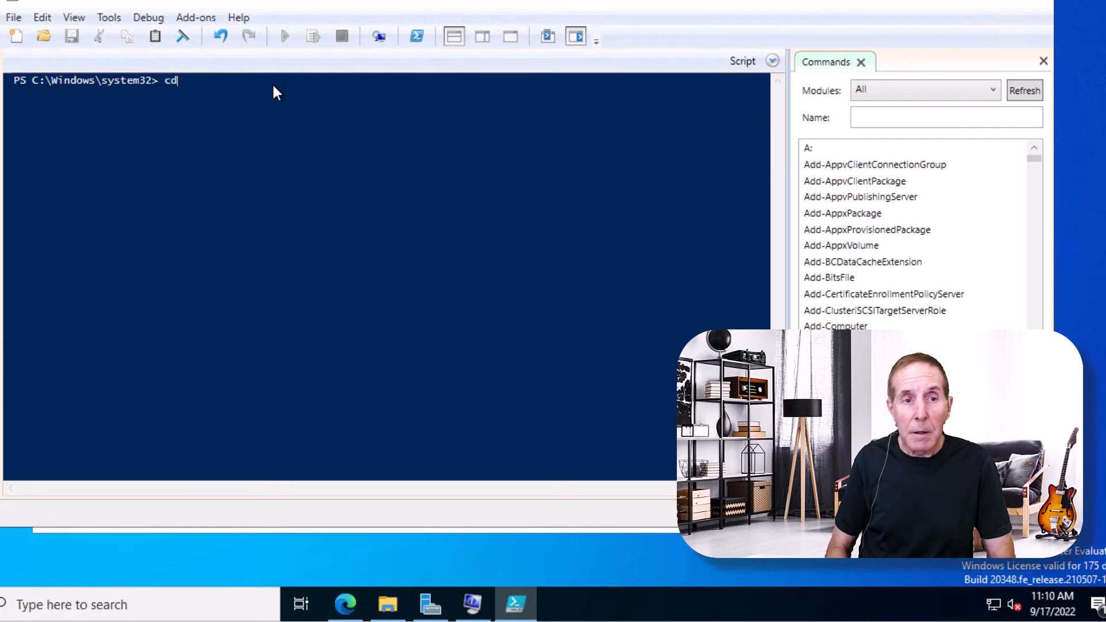
{"action": "left_click", "coordinate": [387, 605]}
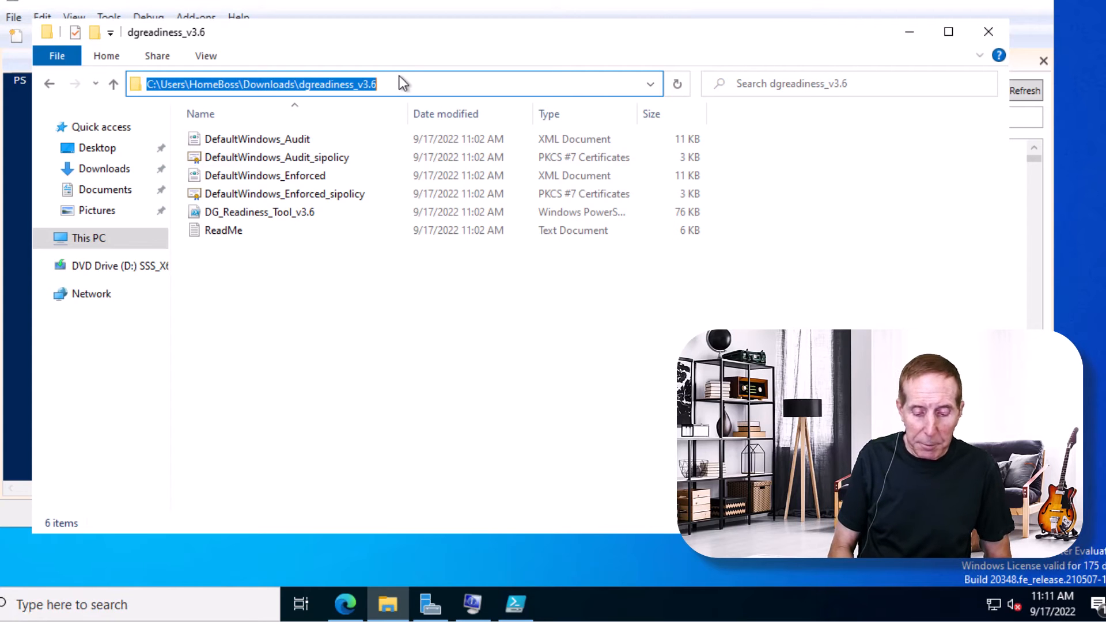
{"action": "left_click", "coordinate": [516, 605]}
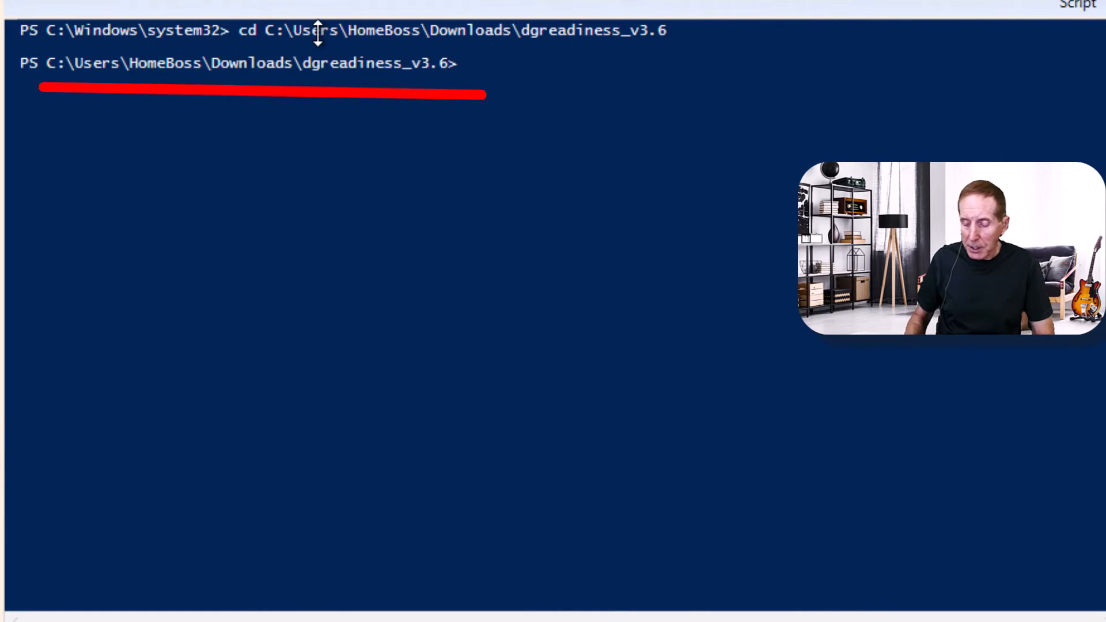
{"action": "type", "text": "."}
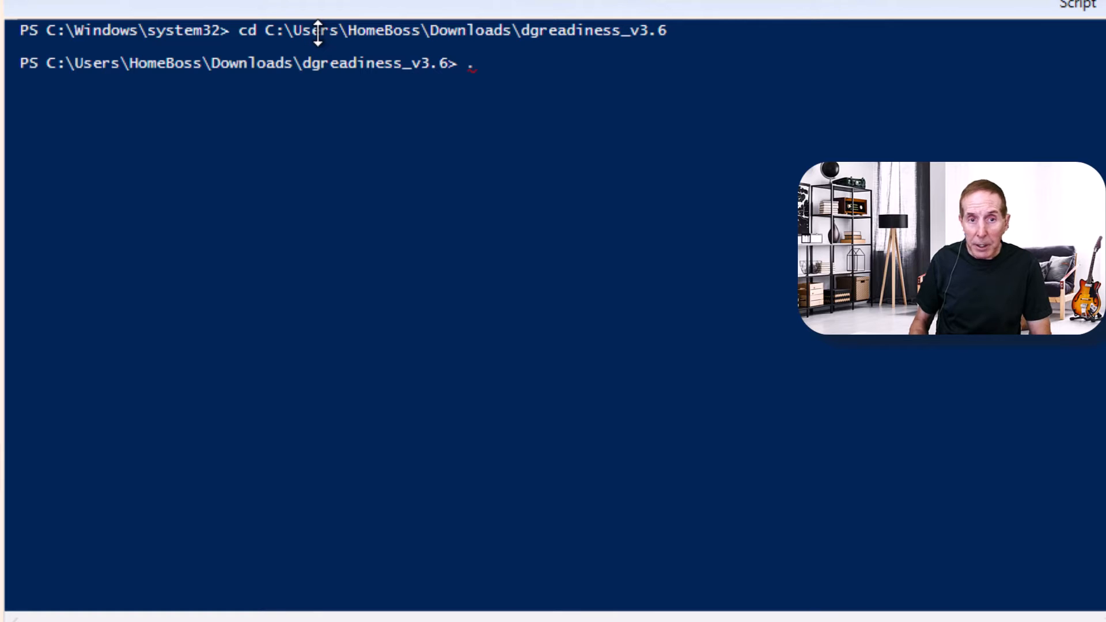
{"action": "type", "text": "/"}
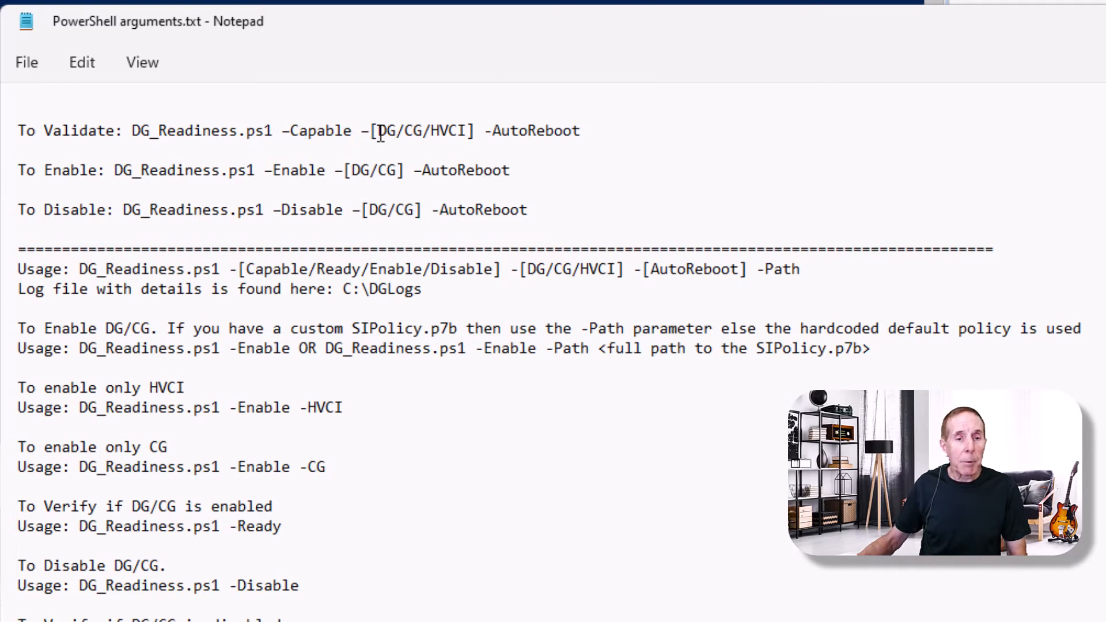
Select the '-Capable -[DG/CG/HVCI] -AutoReboot' arguments and the -Enable argument in the Notepad notes.
{"action": "left_click_drag", "start_coordinate": [283, 130], "coordinate": [580, 130]}
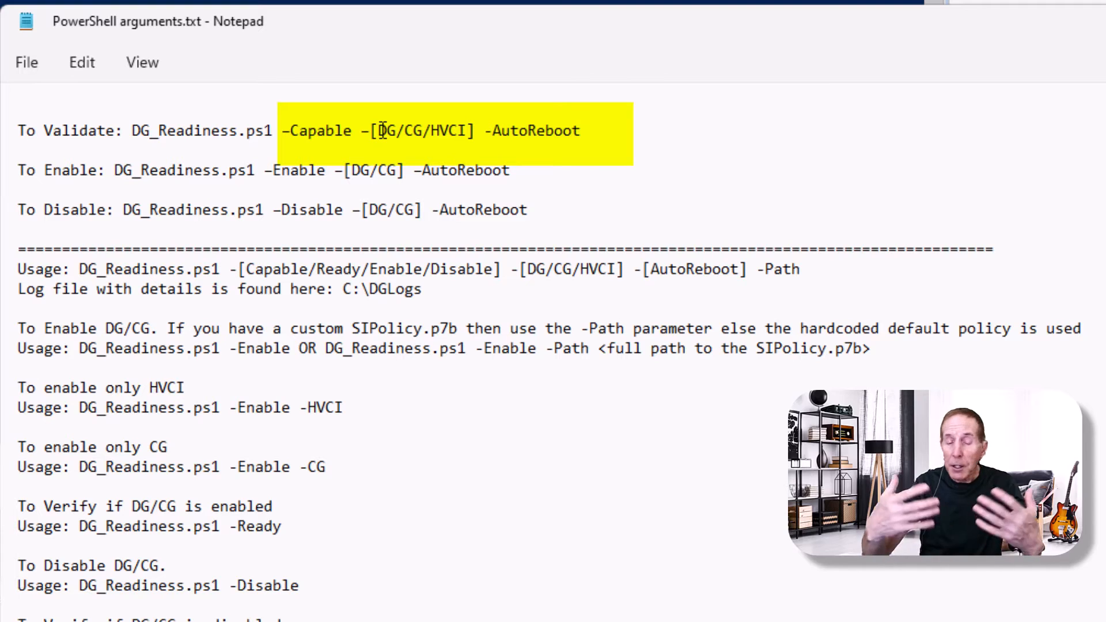
{"action": "mouse_move", "coordinate": [599, 180]}
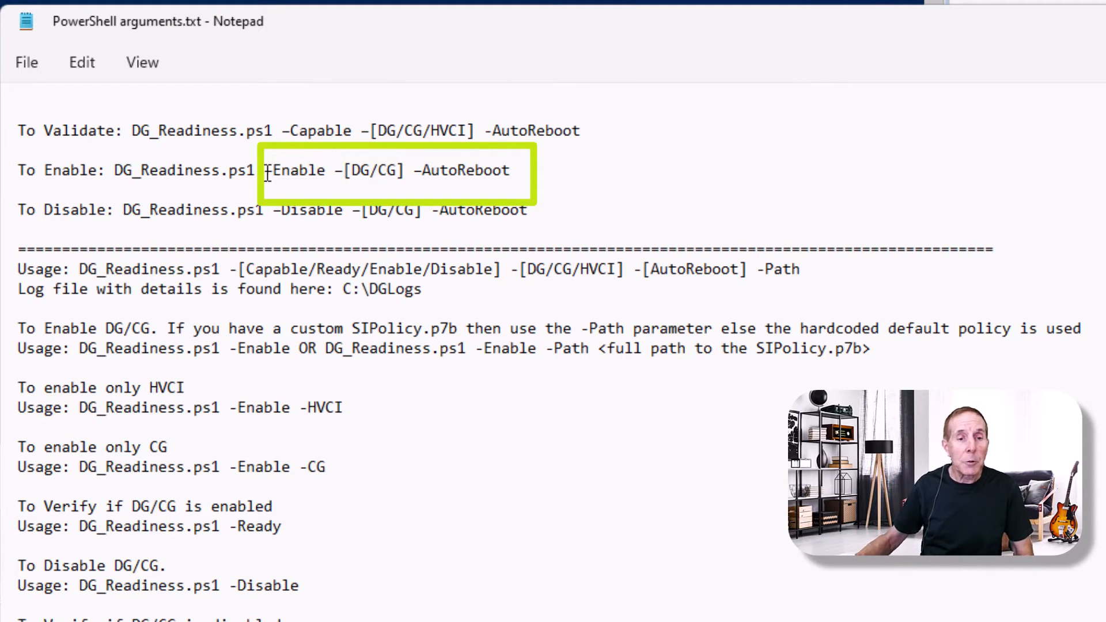
{"action": "double_click", "coordinate": [296, 171]}
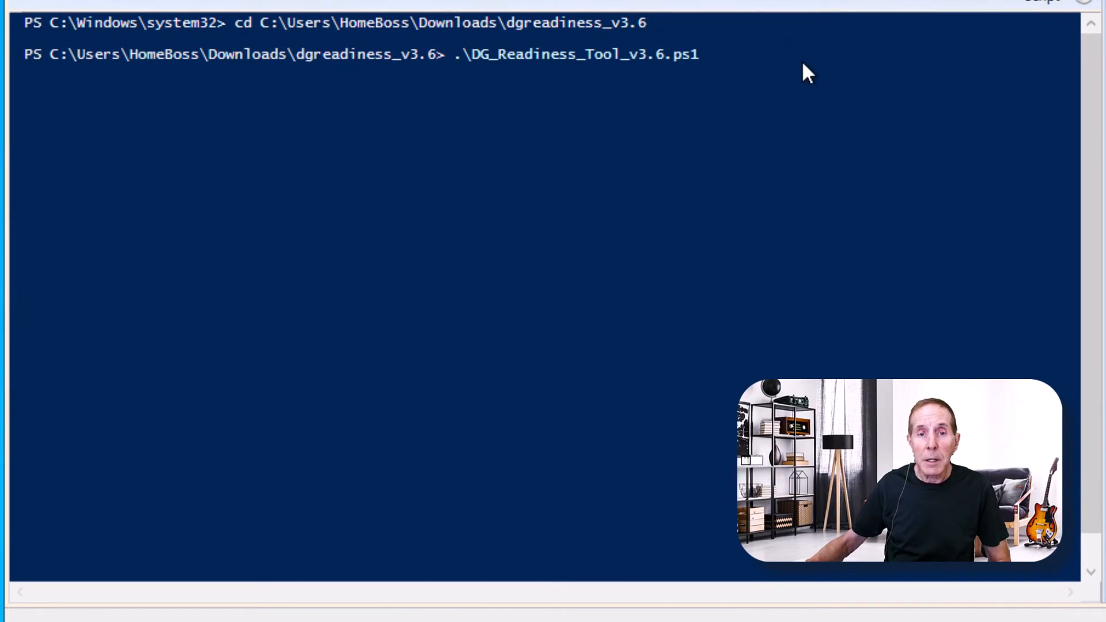
Run DG_Readiness_Tool_v3.6.ps1 with '-Capable -[DG/CG/HVCI] -AutoReboot' and allow the untrusted script to run once.
{"action": "type", "text": "-Capable -[DG/CG/HVCI] -AutoReboot"}
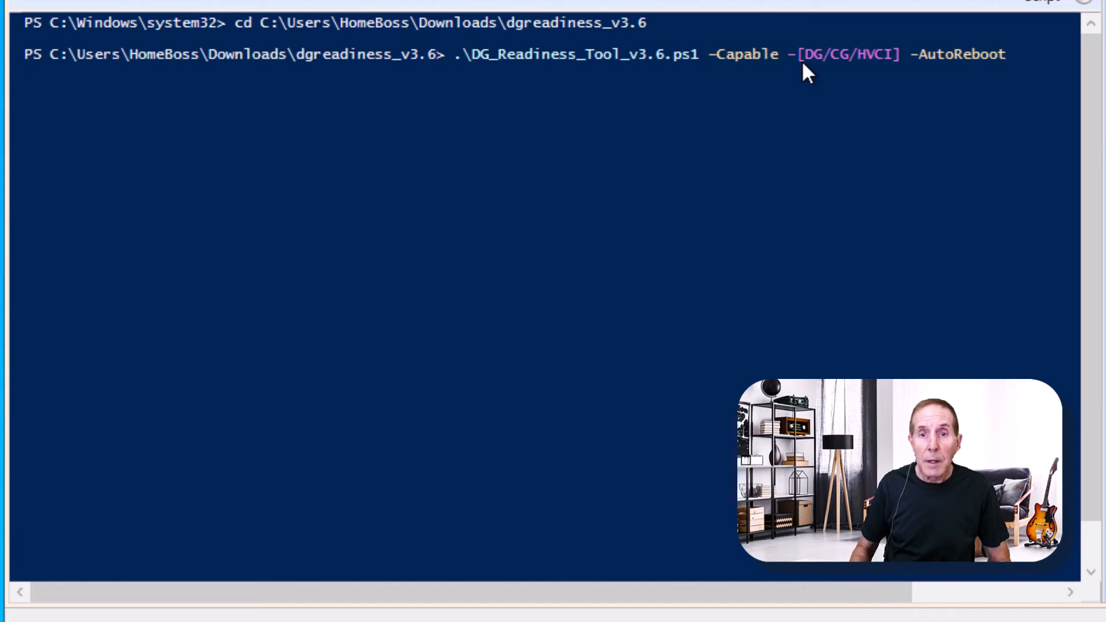
{"action": "key", "text": "enter"}
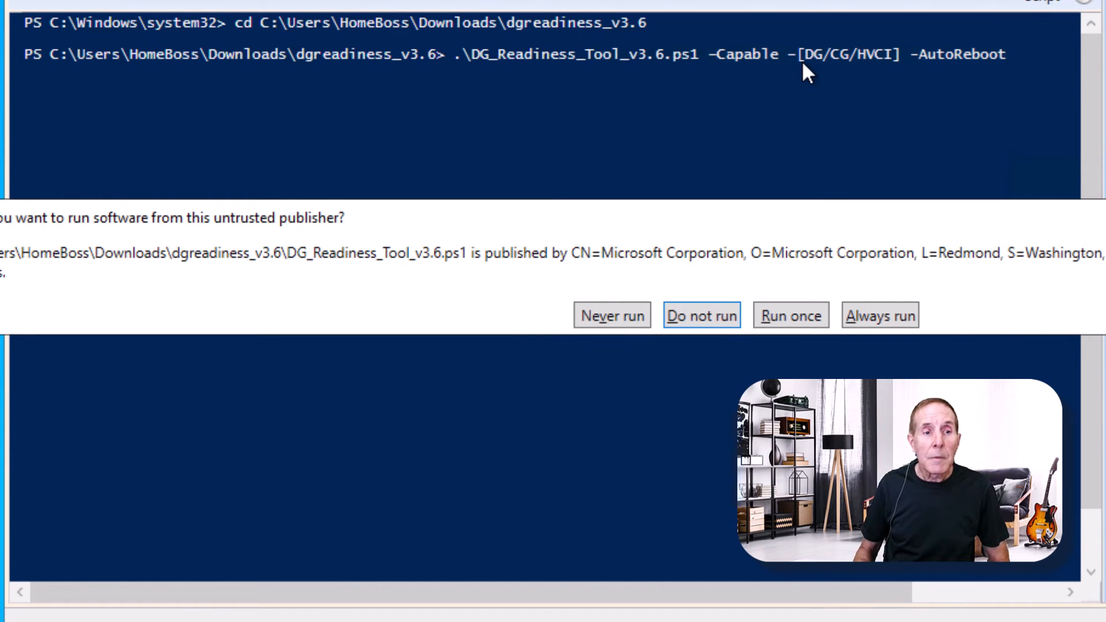
{"action": "mouse_move", "coordinate": [791, 316]}
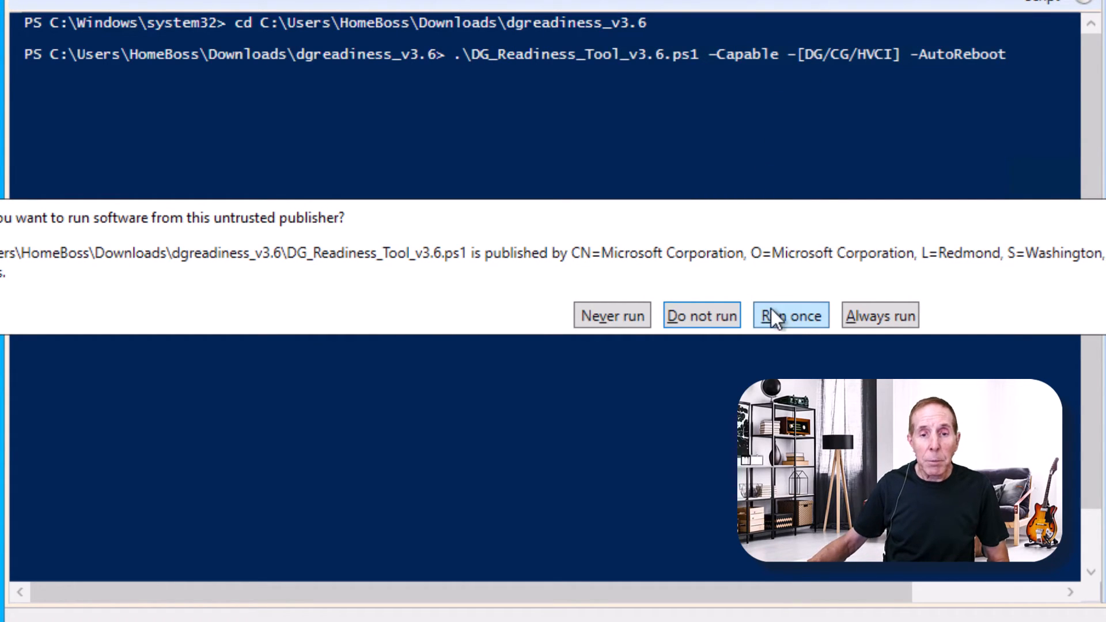
{"action": "left_click", "coordinate": [790, 315]}
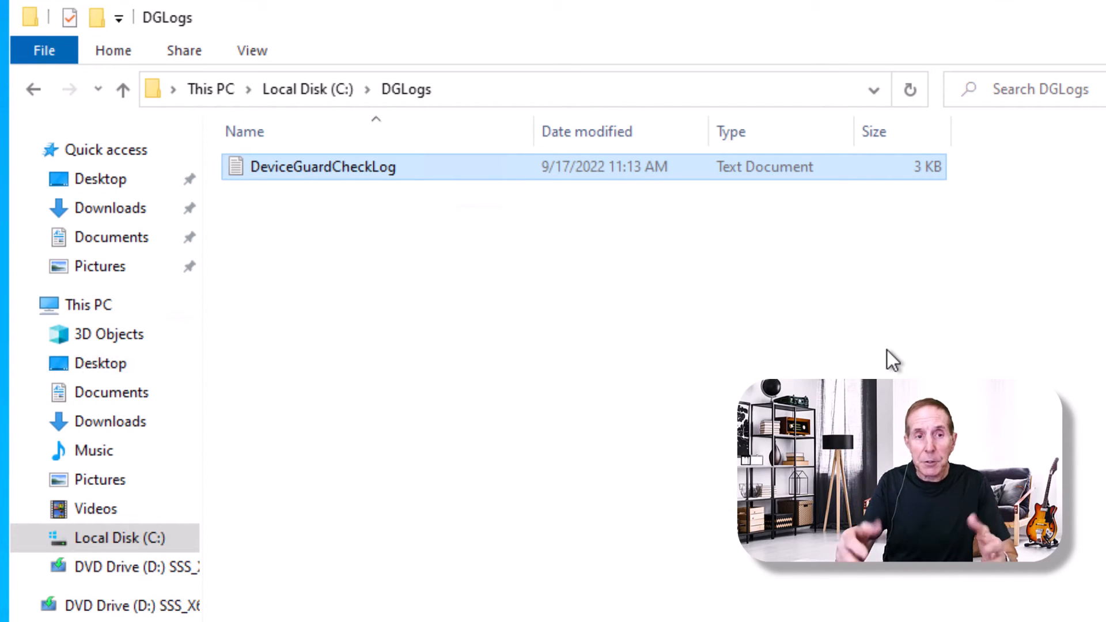
{"action": "mouse_move", "coordinate": [300, 113]}
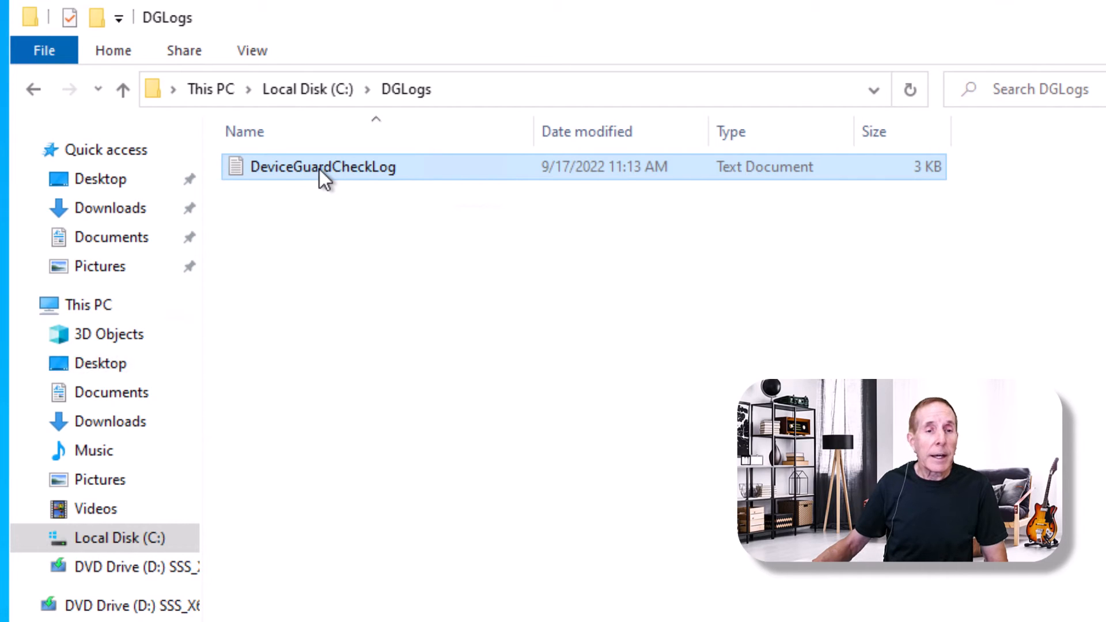
Open the DeviceGuardCheckLog report from C:\DGLogs in Notepad.
{"action": "double_click", "coordinate": [323, 166]}
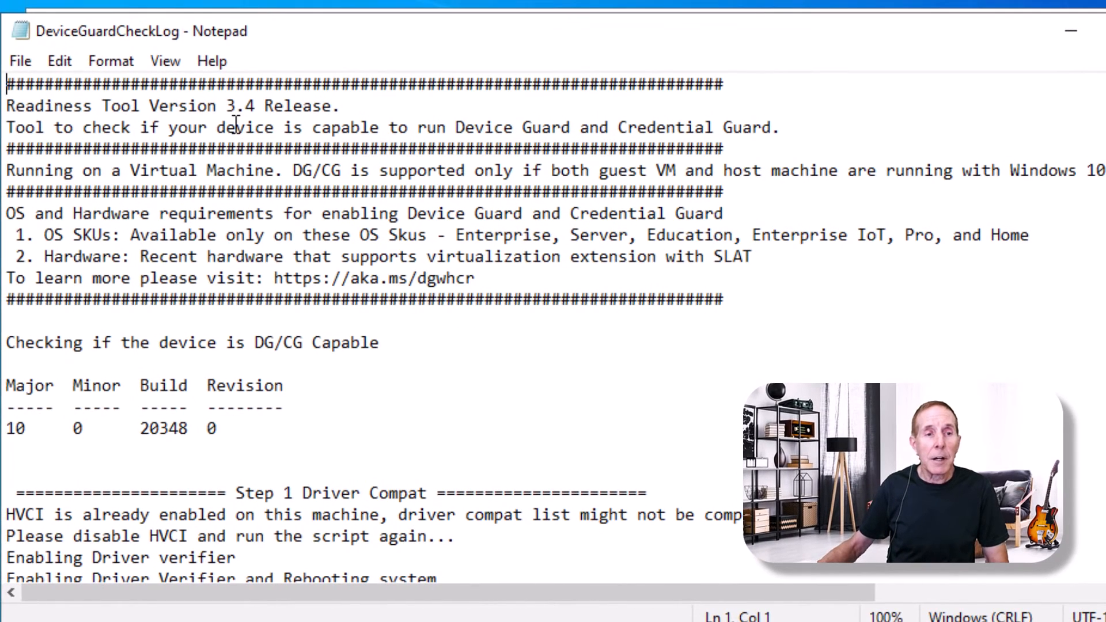
{"action": "mouse_move", "coordinate": [246, 265]}
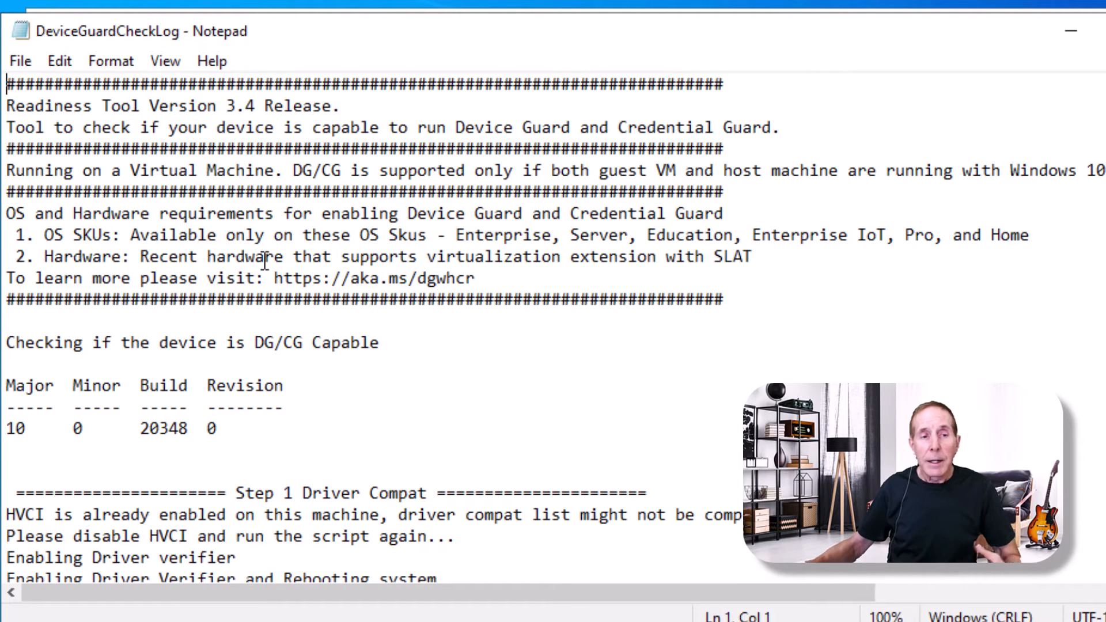
{"action": "mouse_move", "coordinate": [382, 375]}
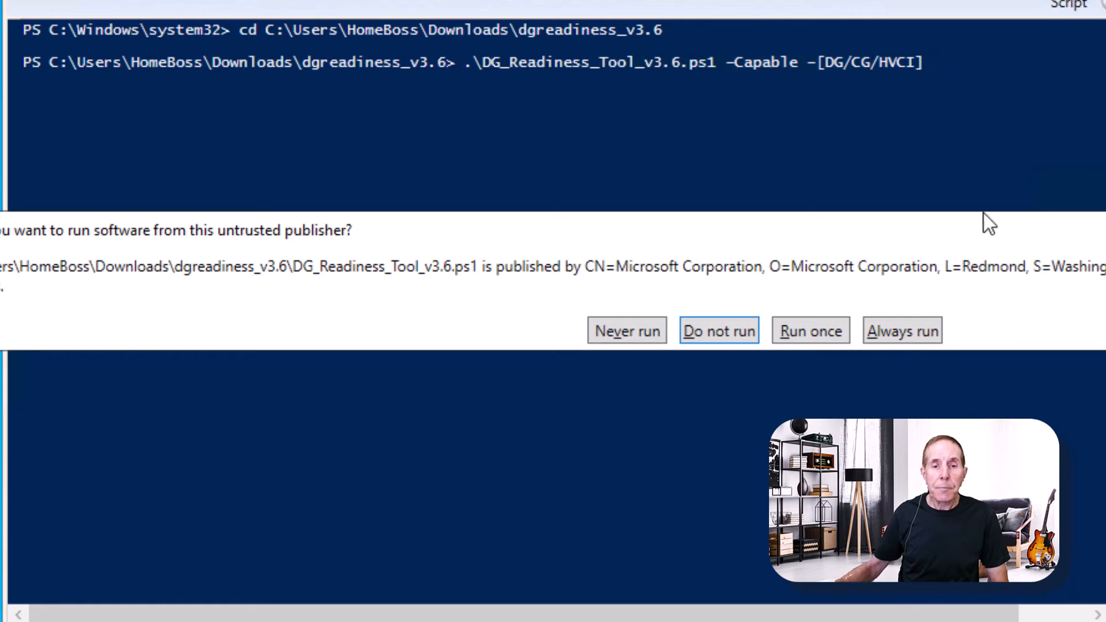
Allow DG_Readiness_Tool_v3.6.ps1 -Capable to run once from the untrusted publisher prompt.
{"action": "left_click", "coordinate": [810, 331]}
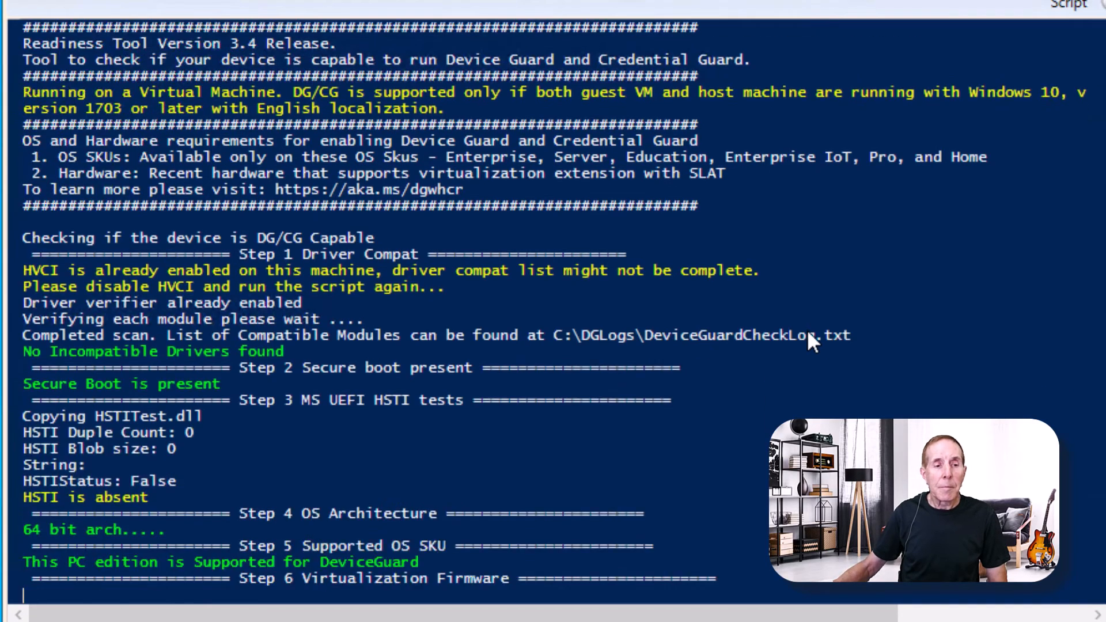
{"action": "mouse_move", "coordinate": [897, 359]}
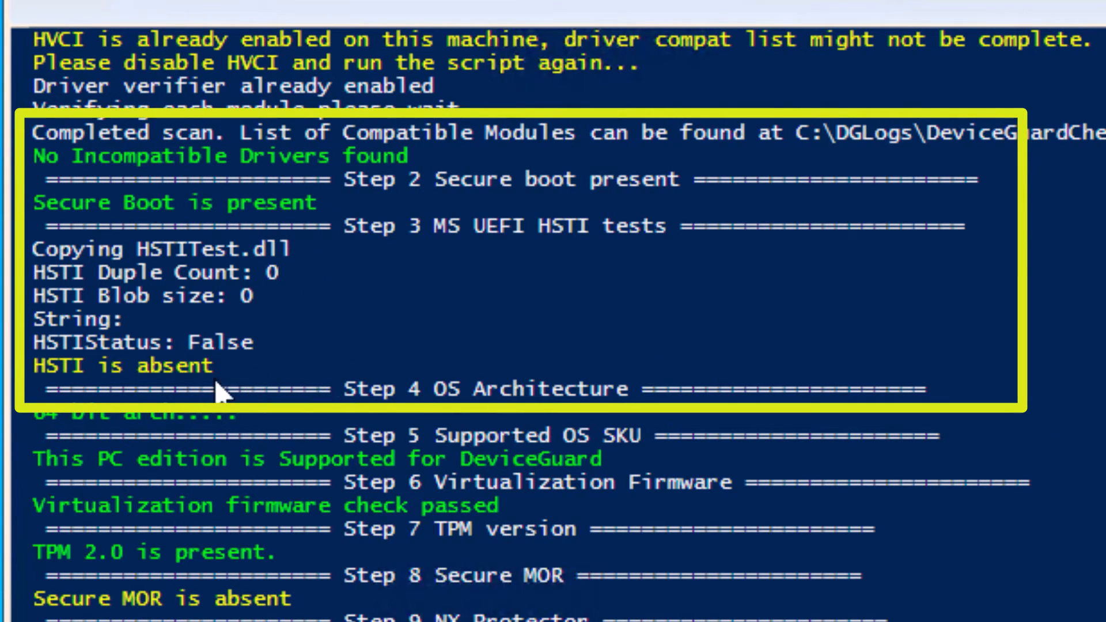
{"action": "mouse_move", "coordinate": [239, 385]}
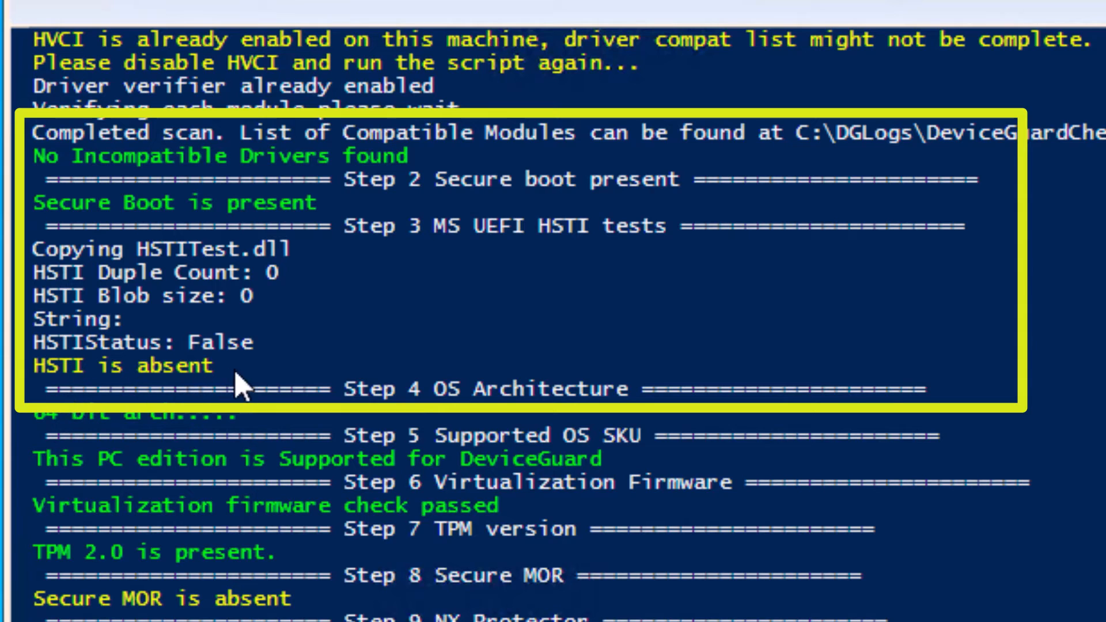
{"action": "mouse_move", "coordinate": [261, 427]}
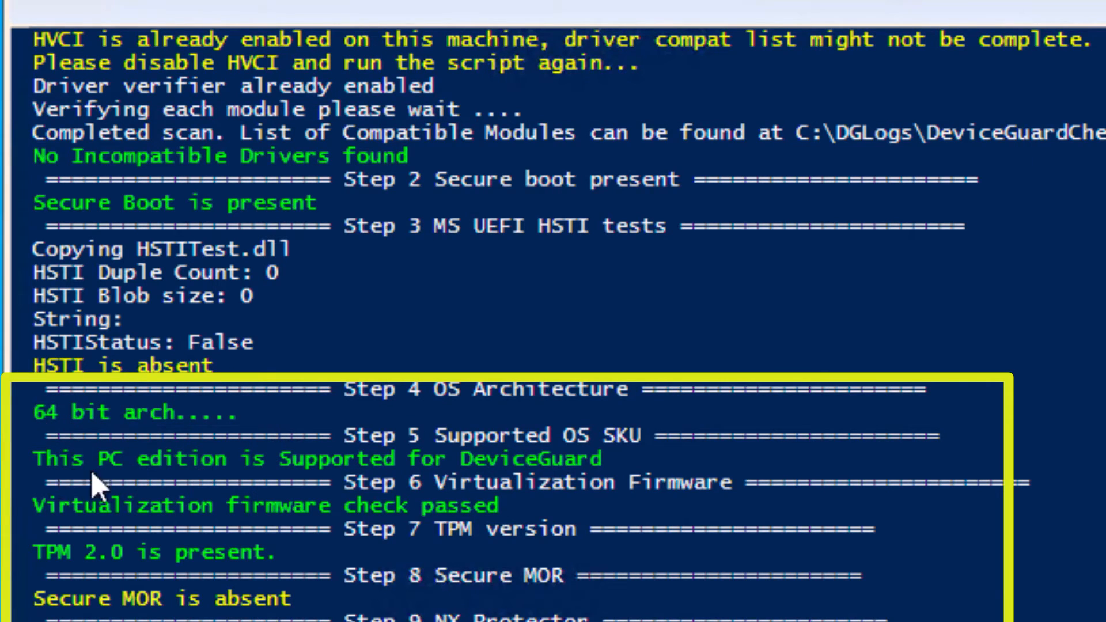
{"action": "mouse_move", "coordinate": [592, 494]}
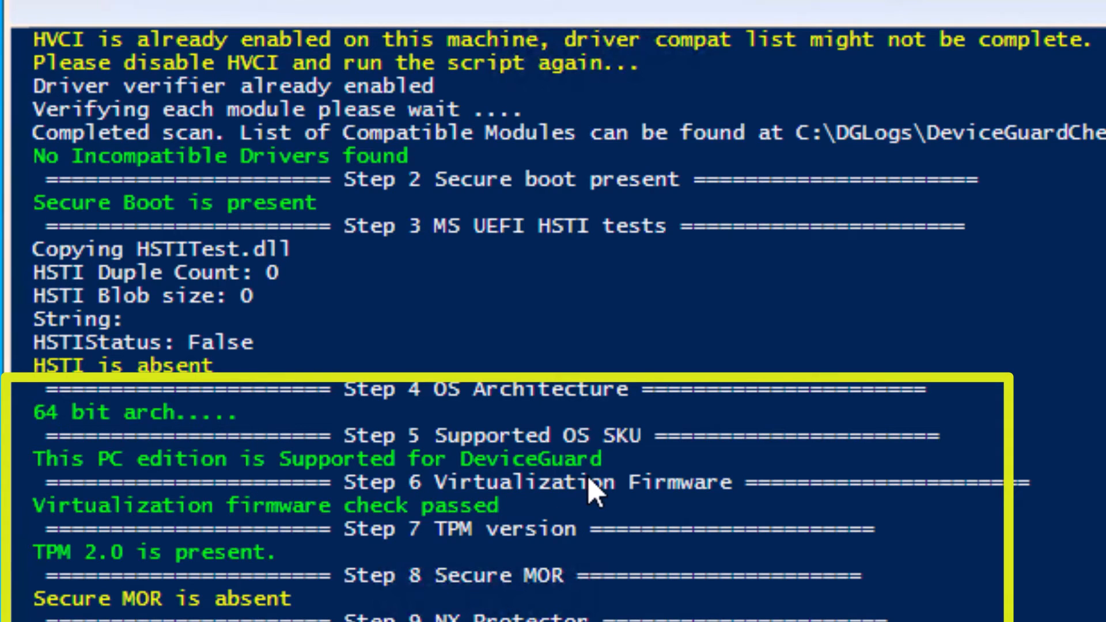
{"action": "mouse_move", "coordinate": [627, 507]}
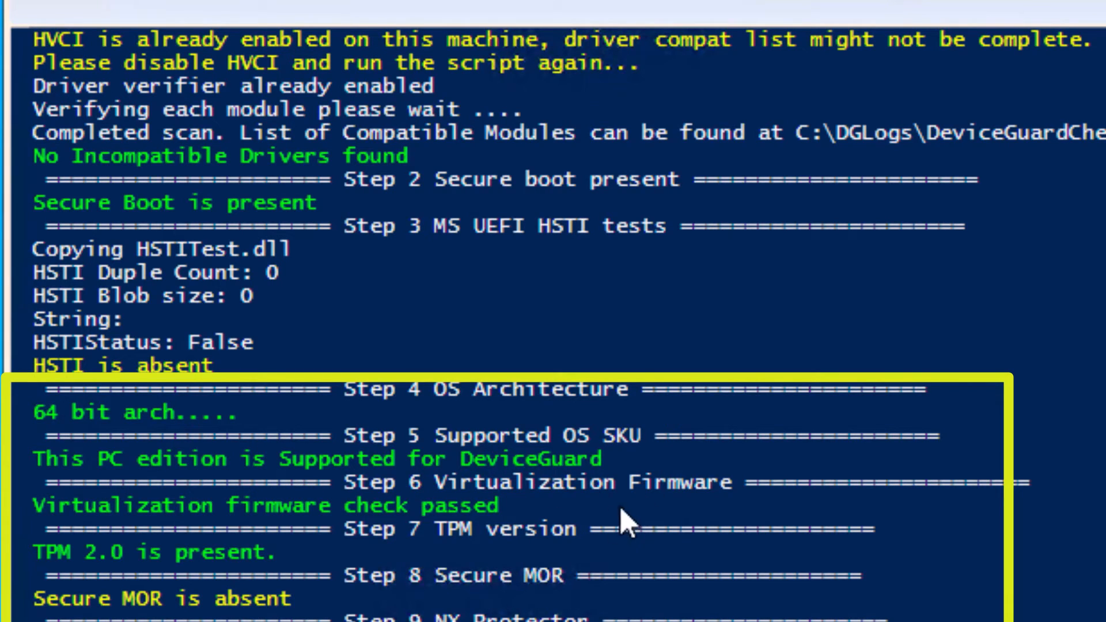
{"action": "mouse_move", "coordinate": [512, 515]}
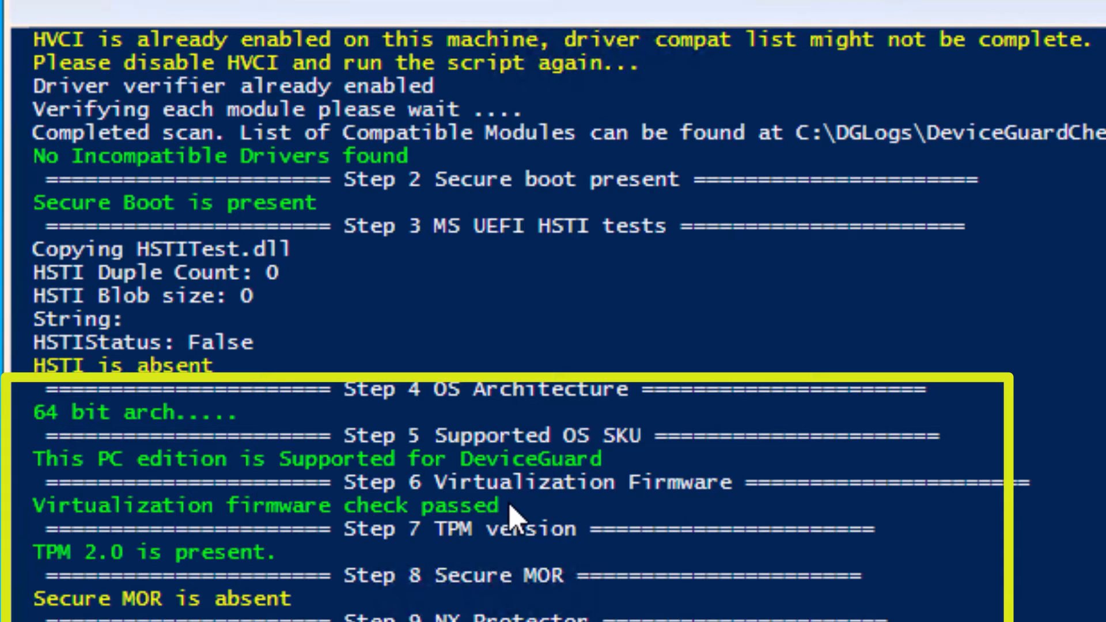
{"action": "mouse_move", "coordinate": [318, 608]}
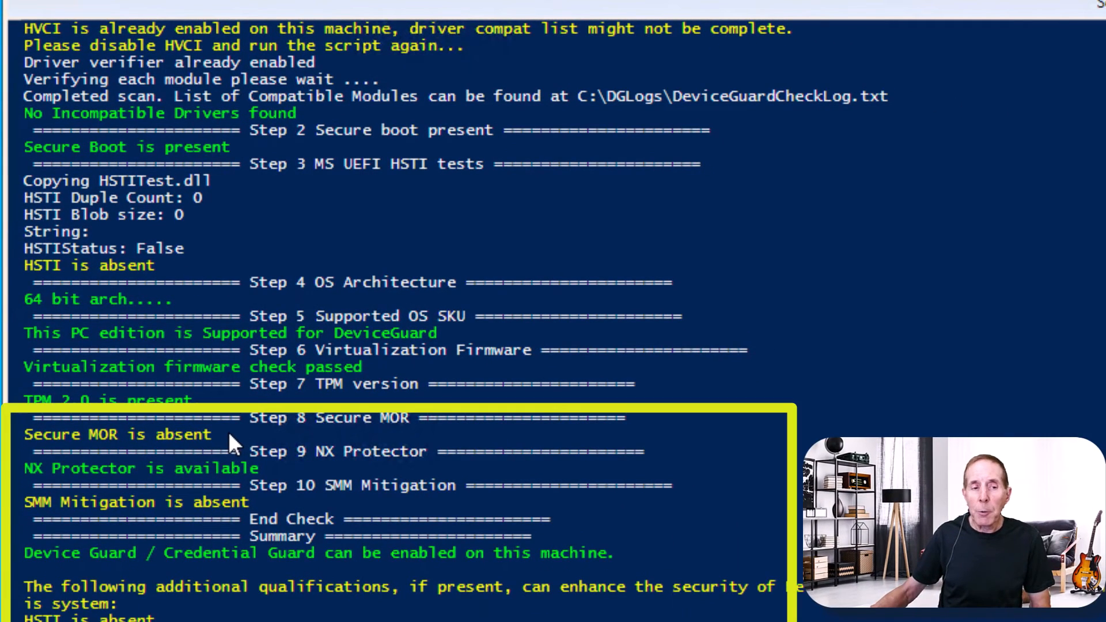
{"action": "mouse_move", "coordinate": [243, 473]}
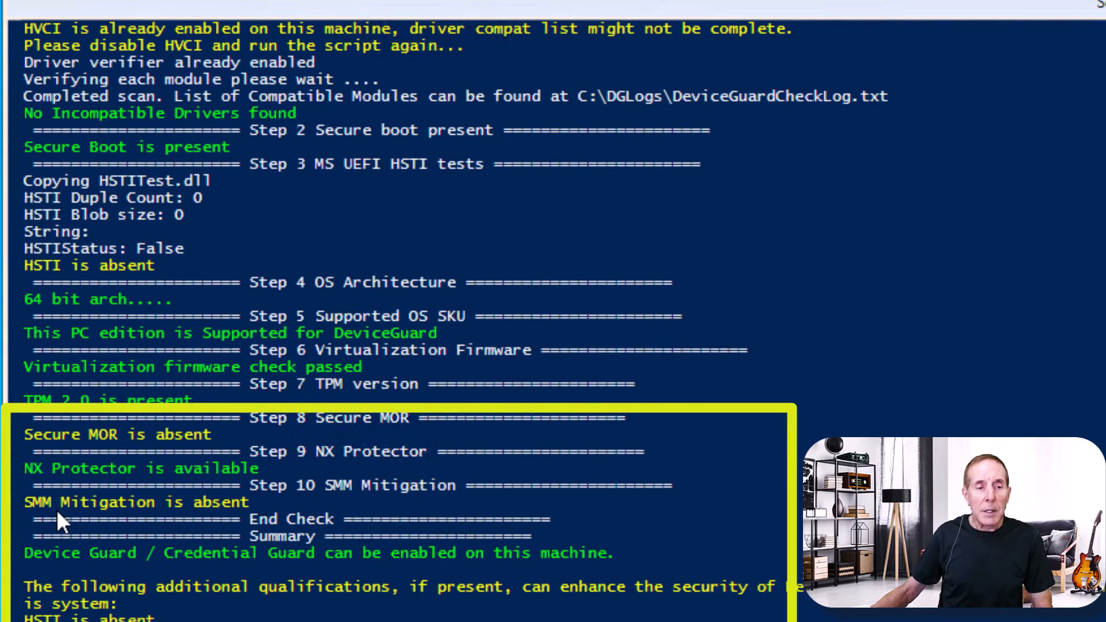
{"action": "mouse_move", "coordinate": [624, 453]}
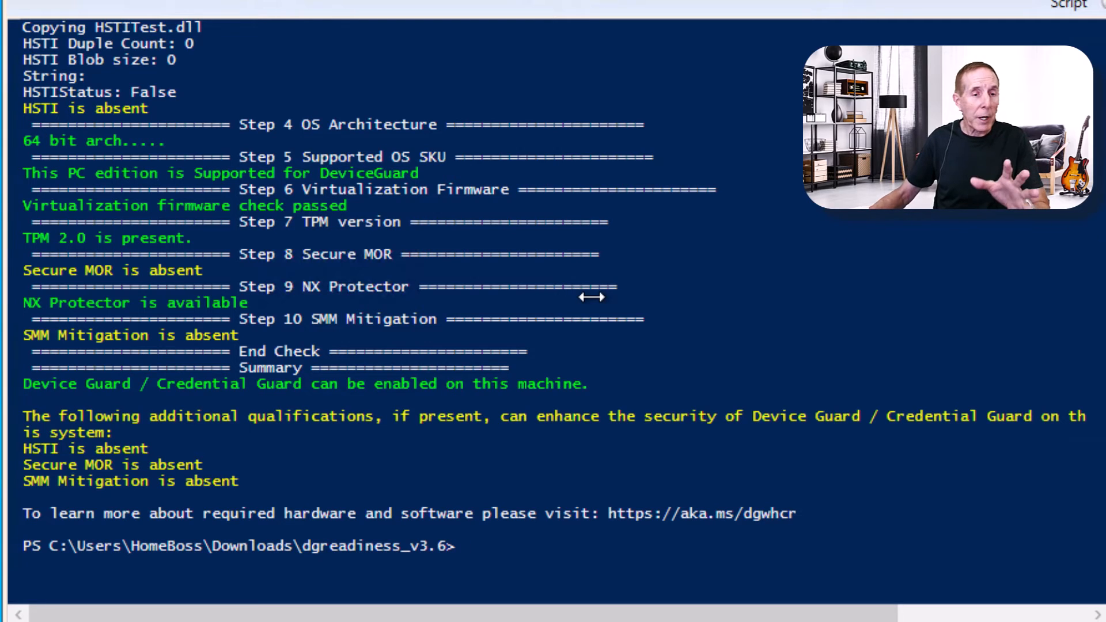
Run .\DG_Readiness_Tool_v3.6.ps1 -Enable -[DG/CG] -AutoReboot, allowing it to run once.
{"action": "type", "text": ".\\DG_Readiness_Tool_v3.6.ps1 -Capable -[DG/CG/HVCI]"}
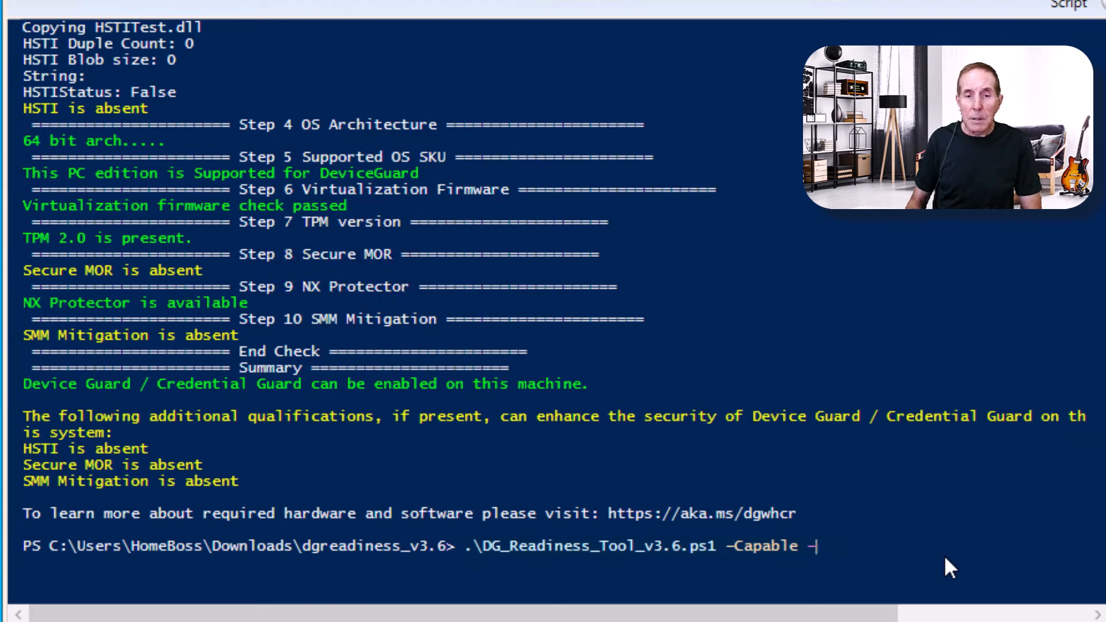
{"action": "key", "text": "Backspace"}
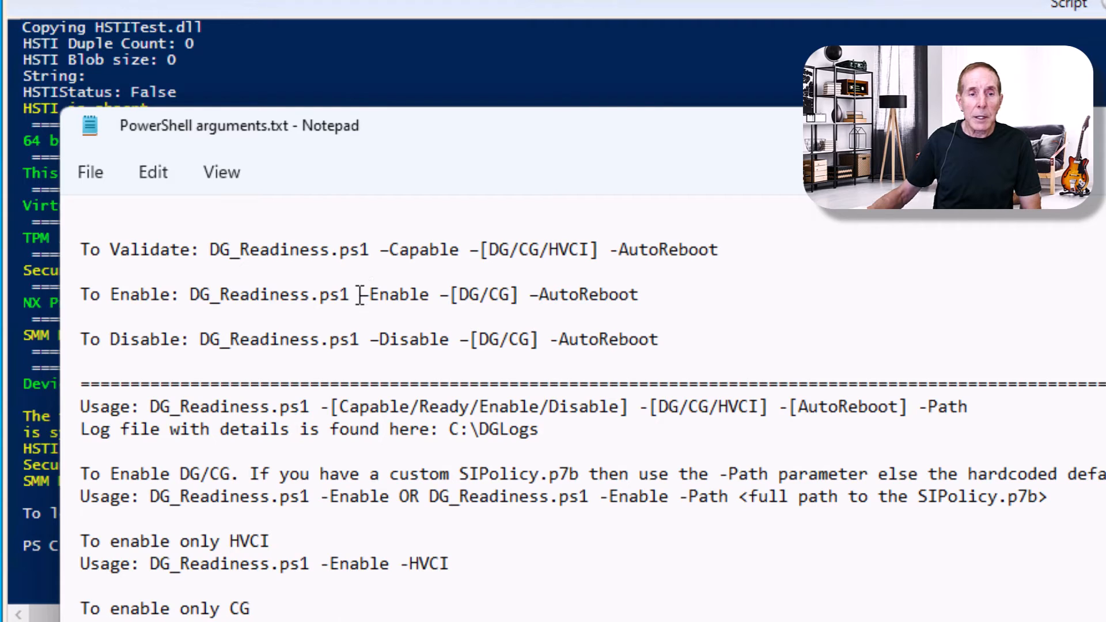
{"action": "left_click_drag", "start_coordinate": [360, 294], "coordinate": [639, 294]}
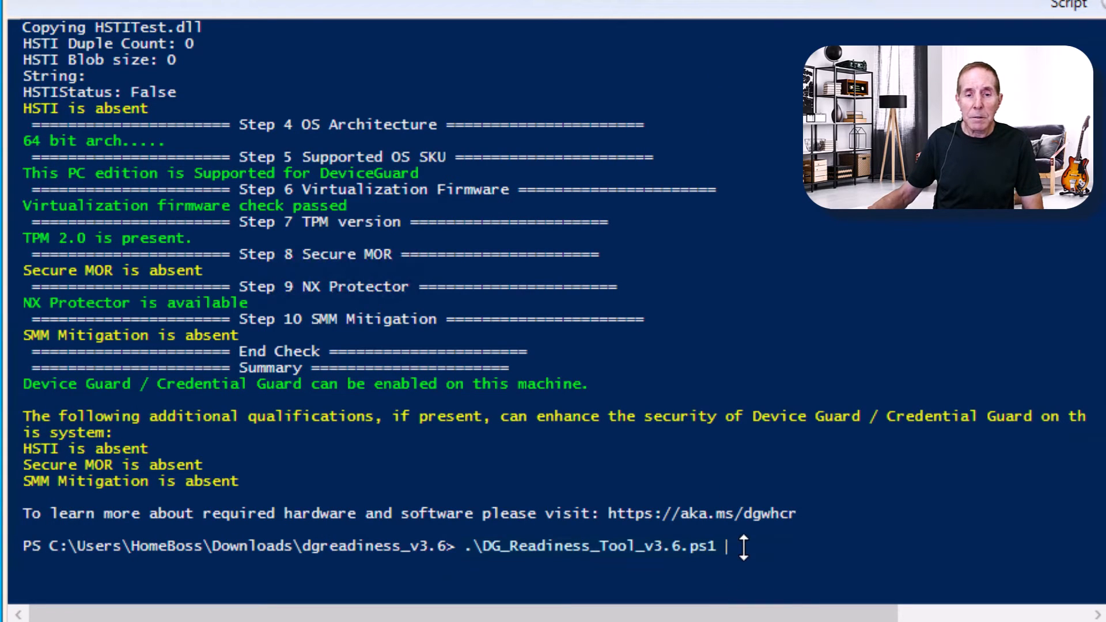
{"action": "type", "text": "-Enable -[DG/CG] -AutoReboot"}
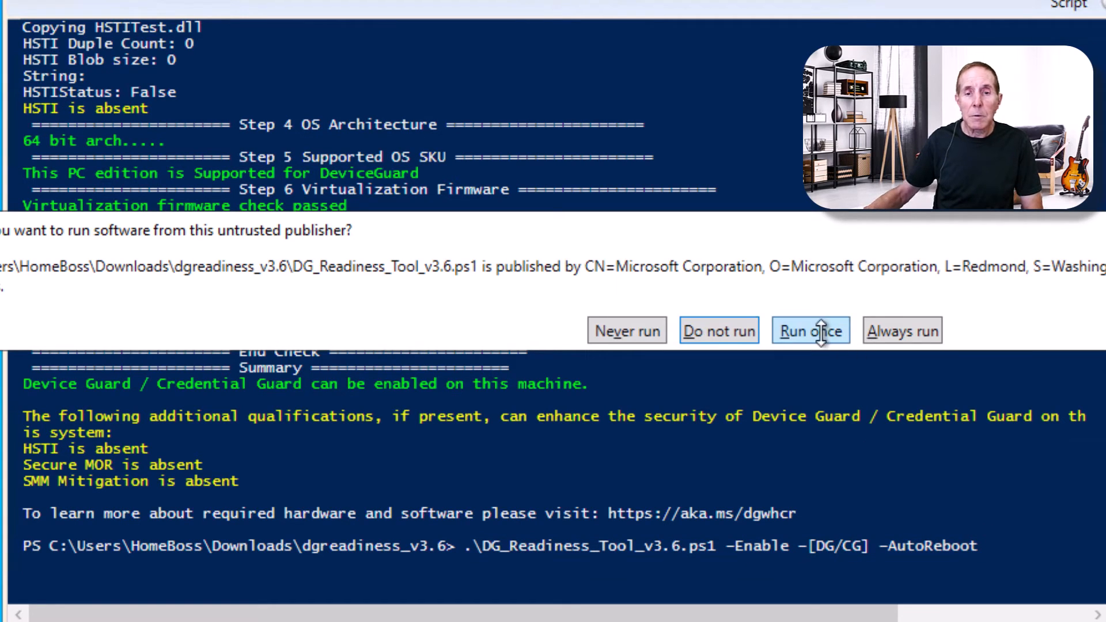
{"action": "left_click", "coordinate": [811, 331]}
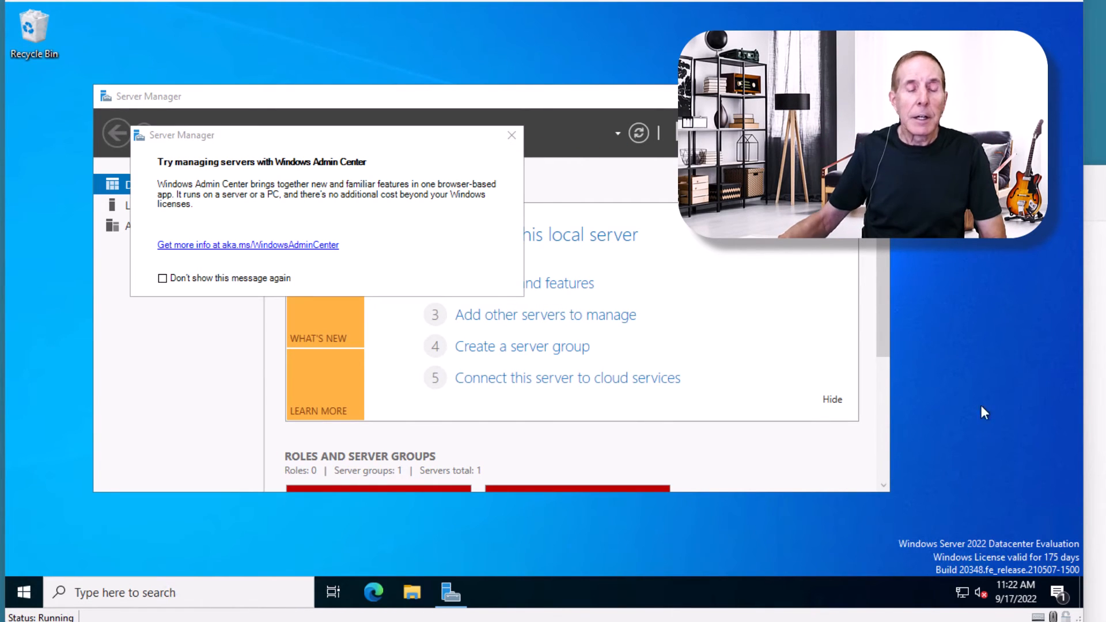
Launch System Information from taskbar search after the restart.
{"action": "type", "text": "m"}
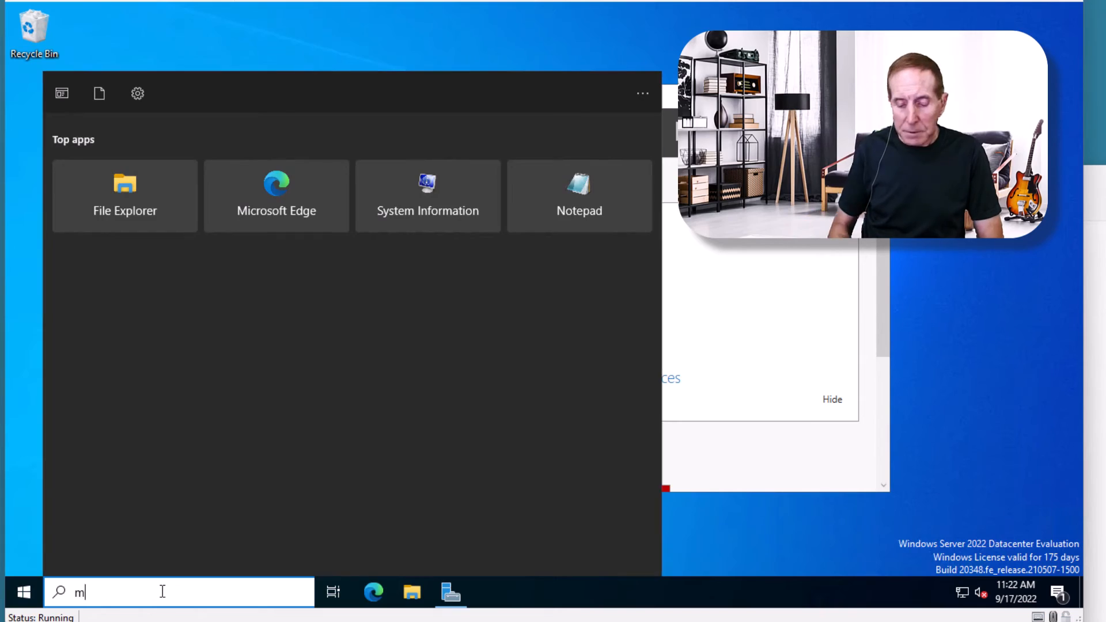
{"action": "left_click", "coordinate": [427, 196]}
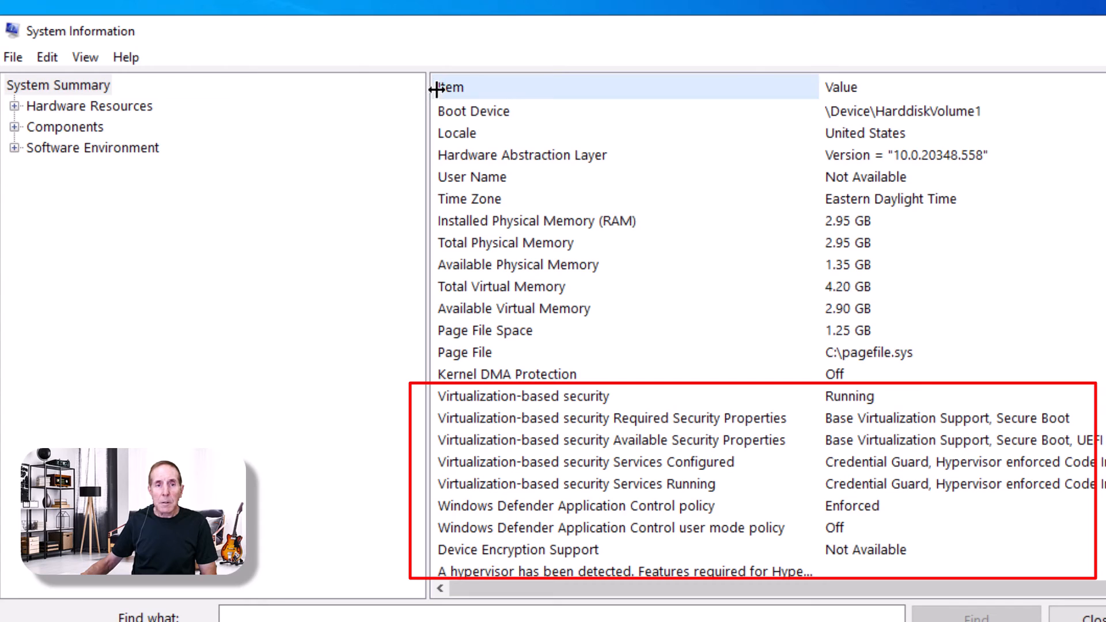
{"action": "left_click", "coordinate": [58, 84]}
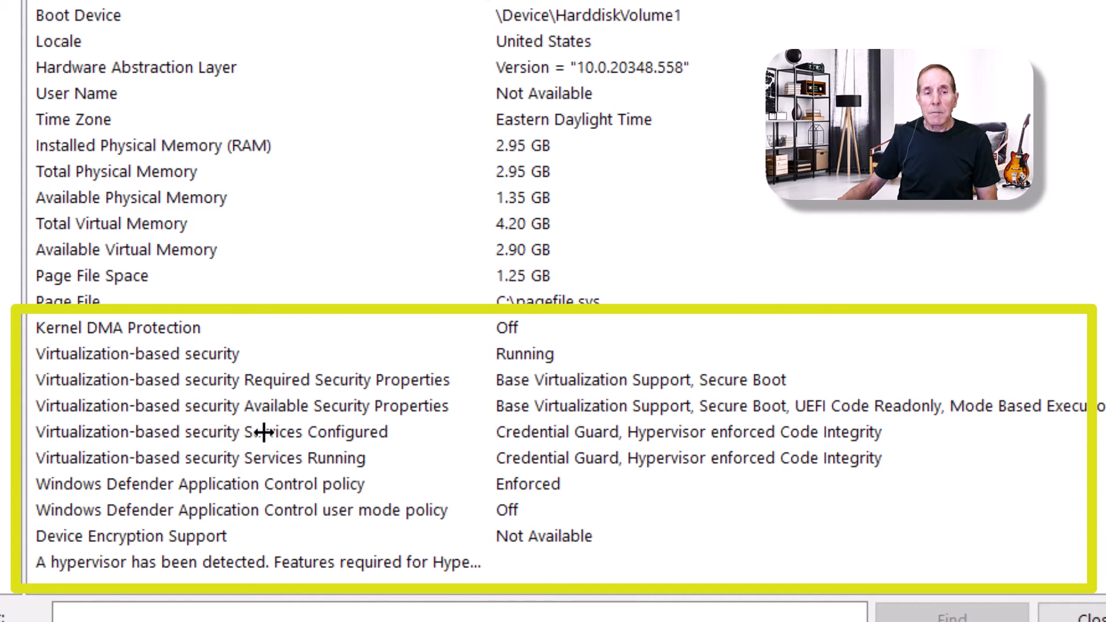
{"action": "mouse_move", "coordinate": [236, 457]}
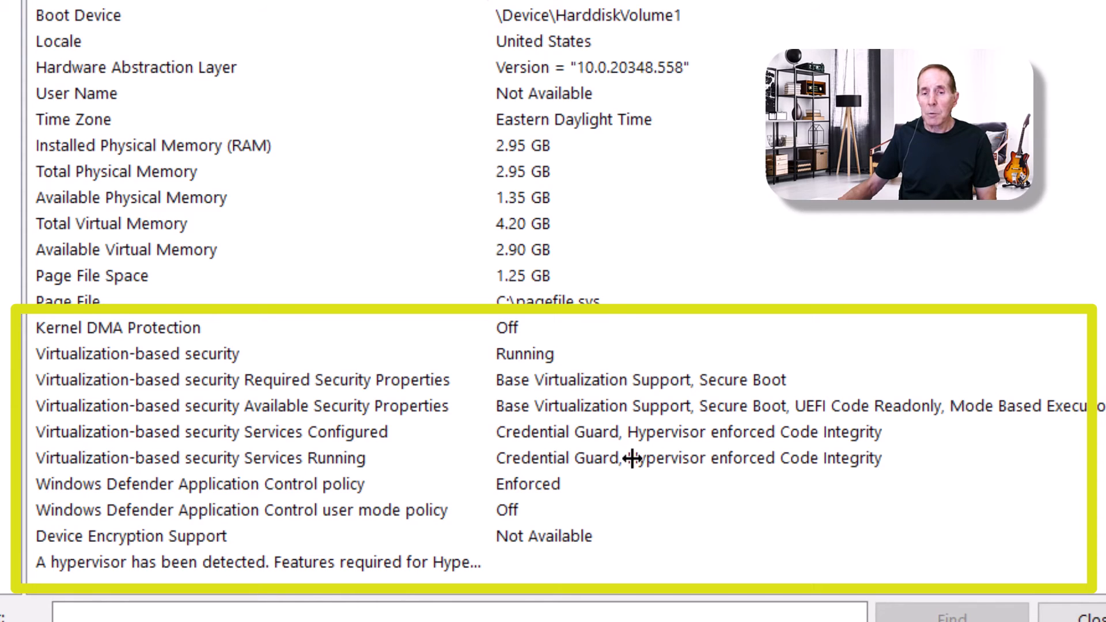
{"action": "mouse_move", "coordinate": [720, 464]}
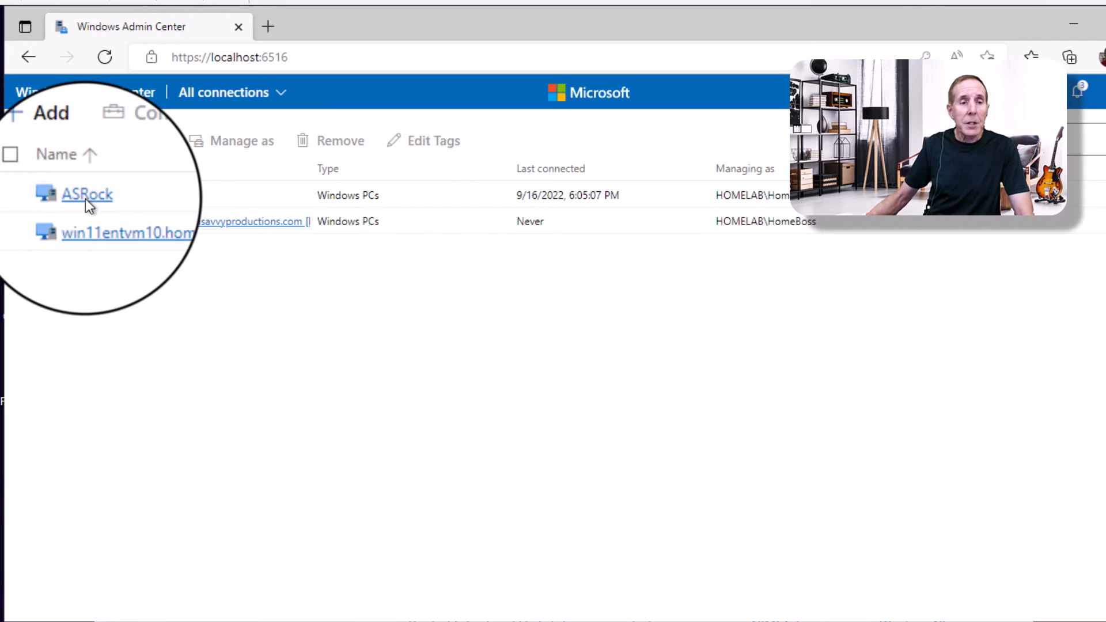
Connect to the ASRock computer and view its Overview and Tools list.
{"action": "left_click", "coordinate": [86, 195]}
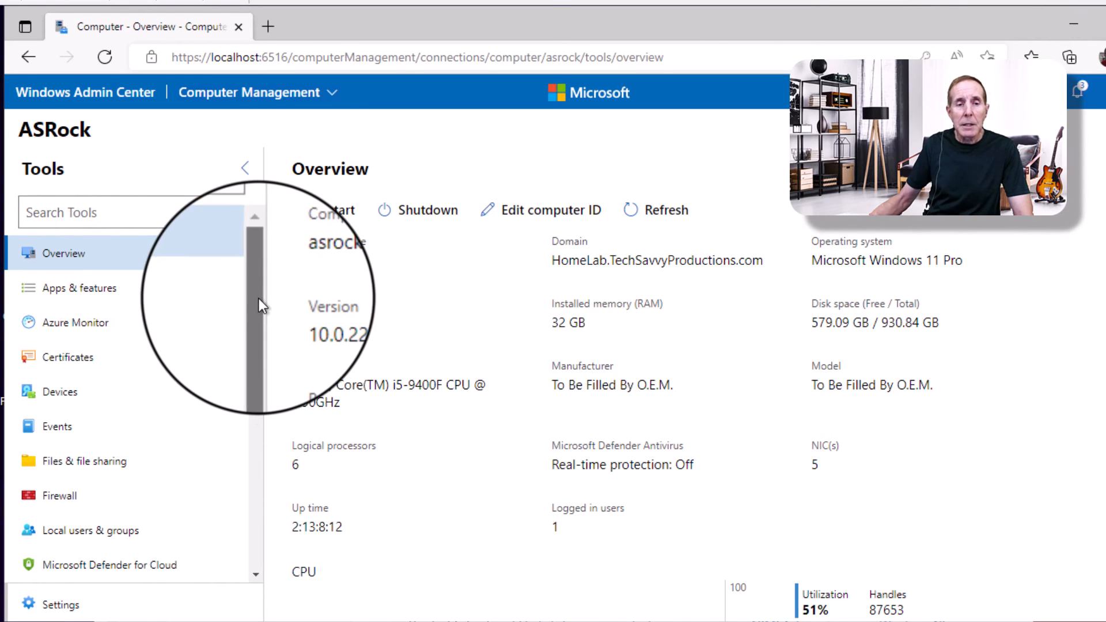
{"action": "scroll", "scroll_direction": "down", "scroll_amount": 3}
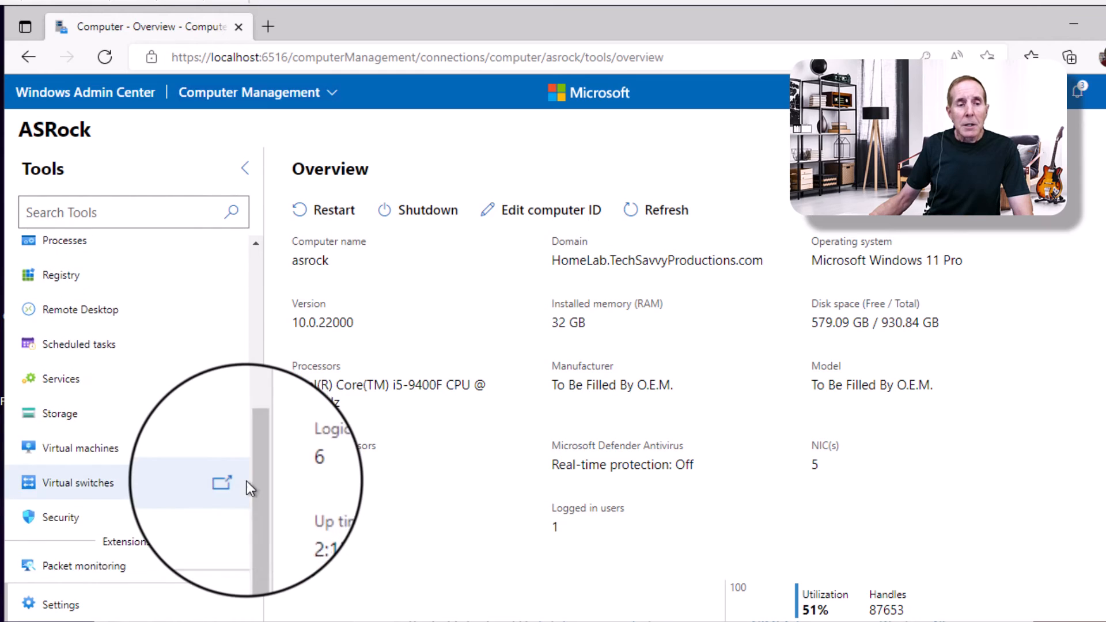
Show ASRock's Secured-core status under Security, reporting 3 of 6 requirements met.
{"action": "left_click", "coordinate": [61, 516]}
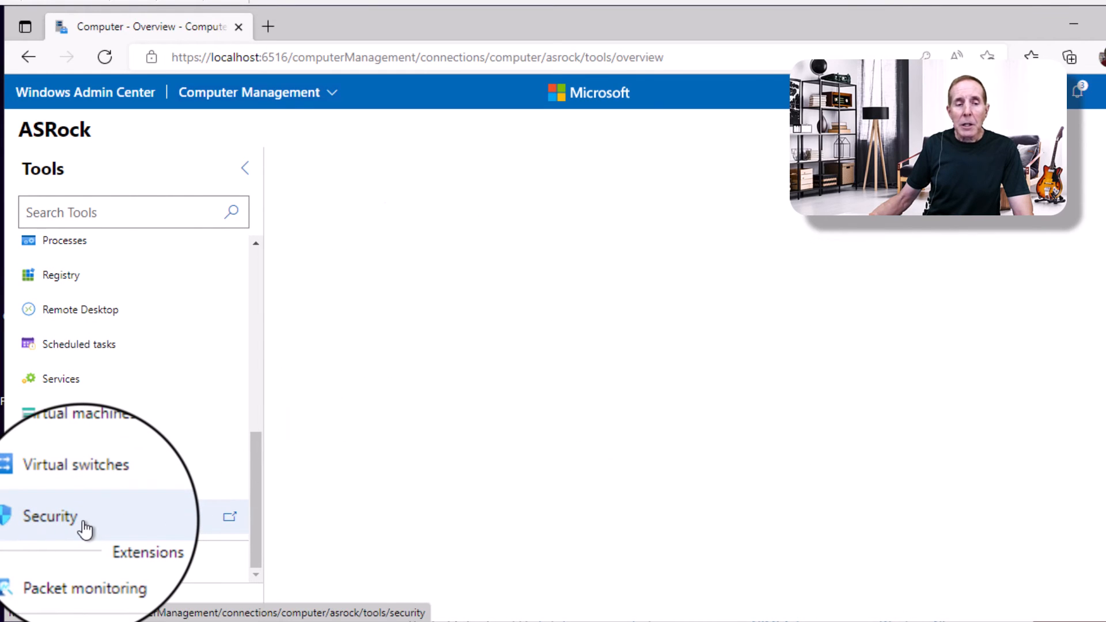
{"action": "left_click", "coordinate": [49, 516]}
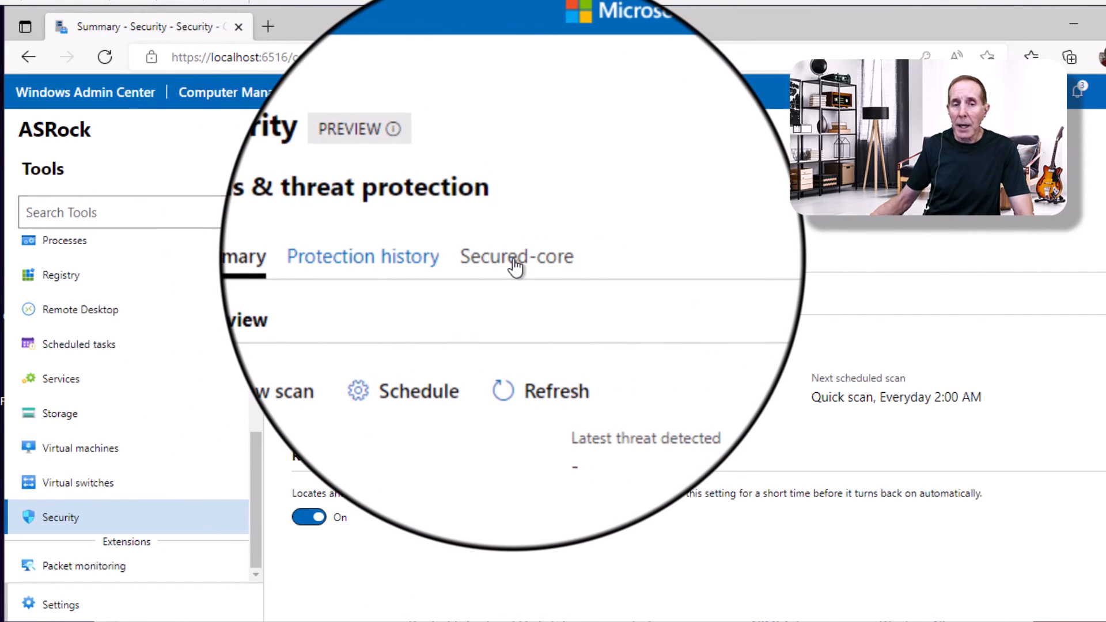
{"action": "left_click", "coordinate": [517, 255]}
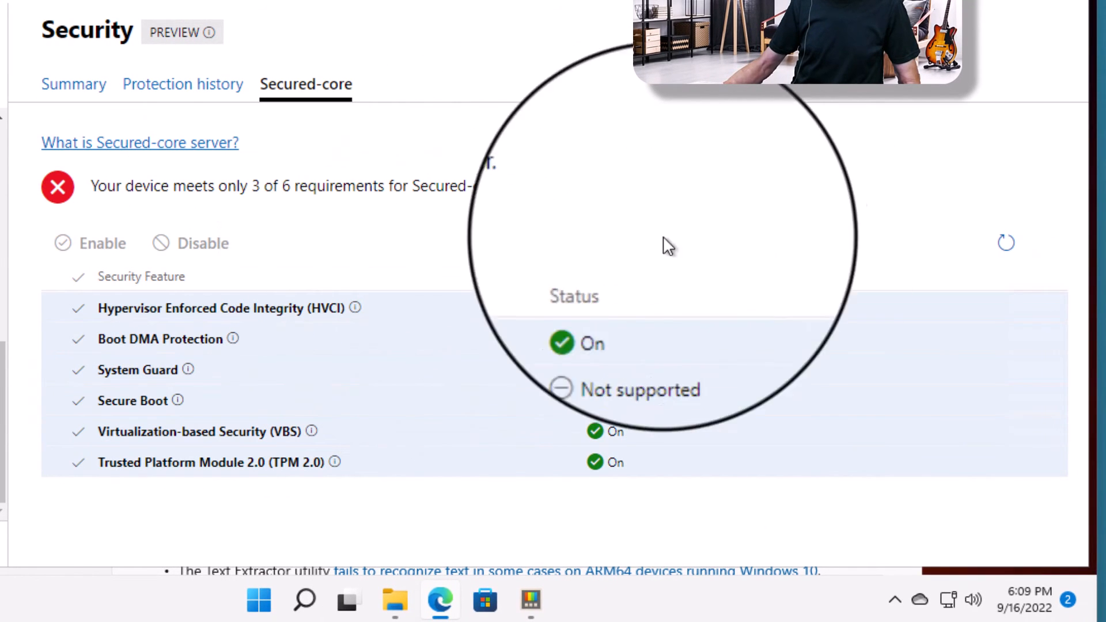
Refresh the Secured-core status to show 5 of 6 requirements met with reboot required.
{"action": "left_click", "coordinate": [1007, 242]}
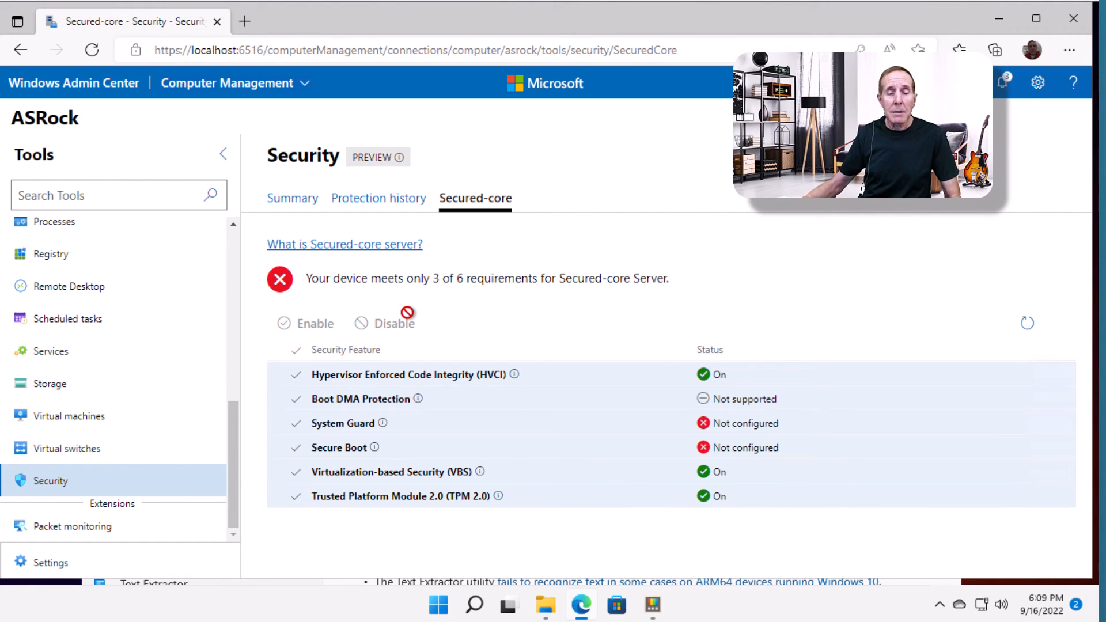
{"action": "mouse_move", "coordinate": [674, 292]}
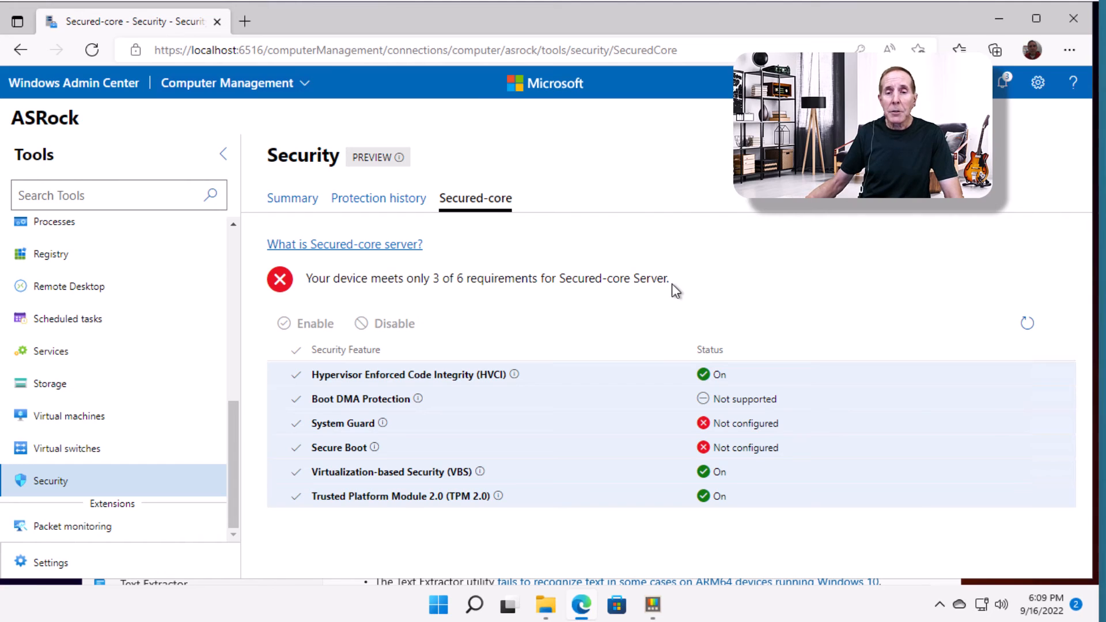
{"action": "mouse_move", "coordinate": [513, 375]}
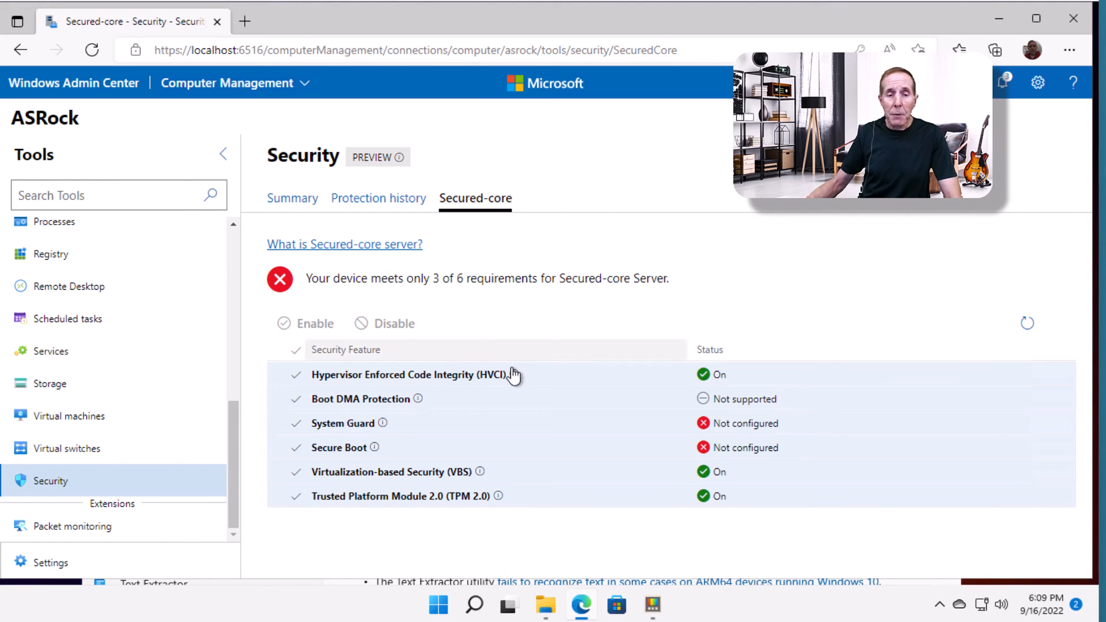
{"action": "mouse_move", "coordinate": [823, 322]}
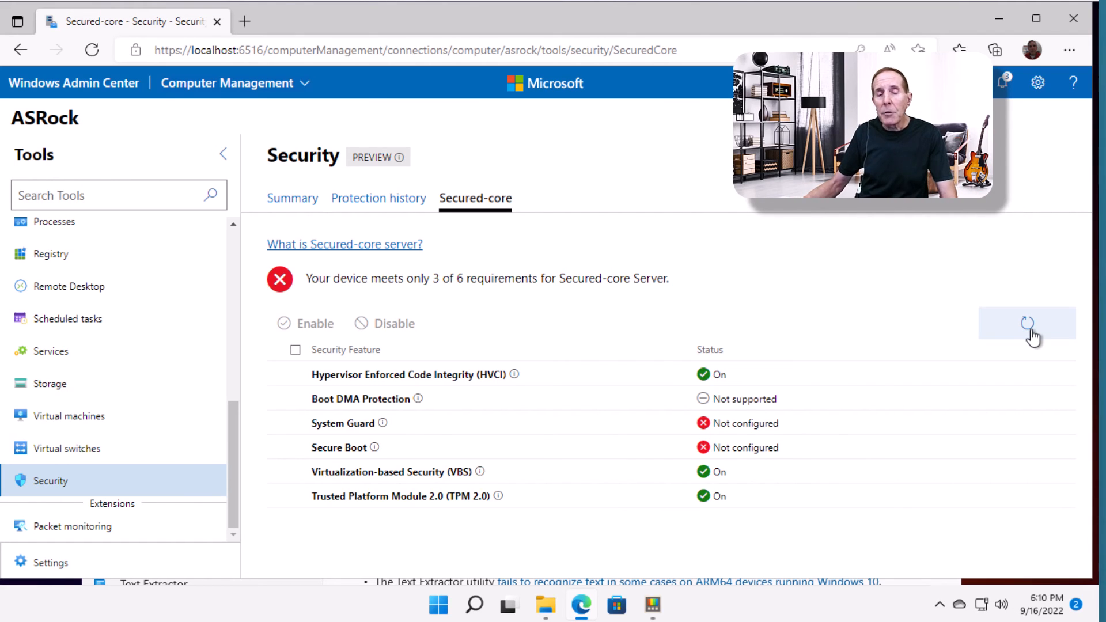
{"action": "left_click", "coordinate": [1027, 328]}
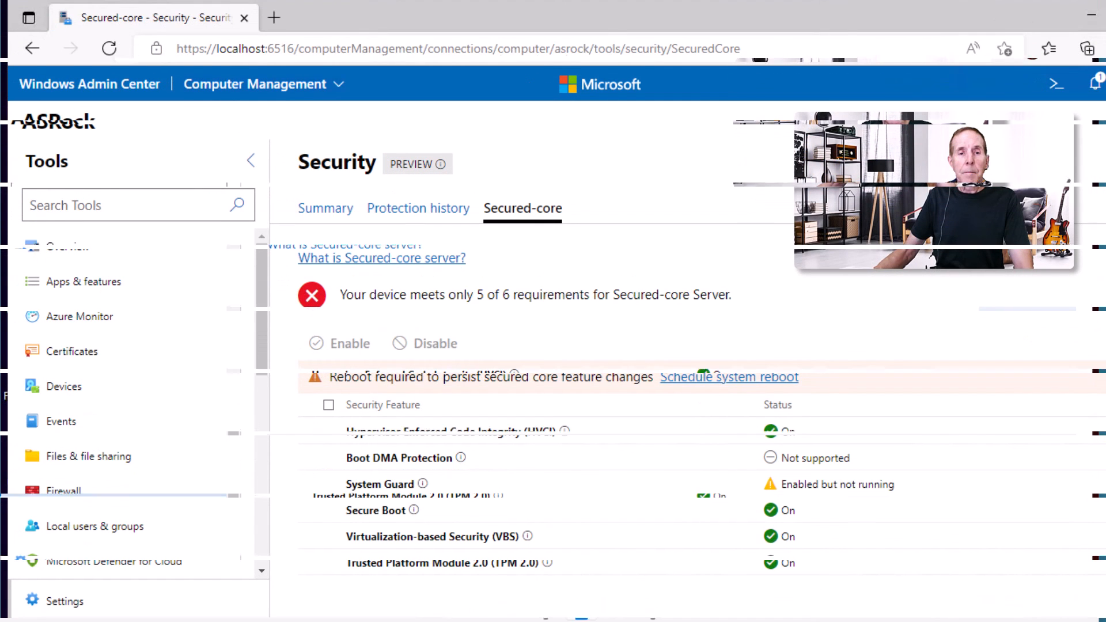